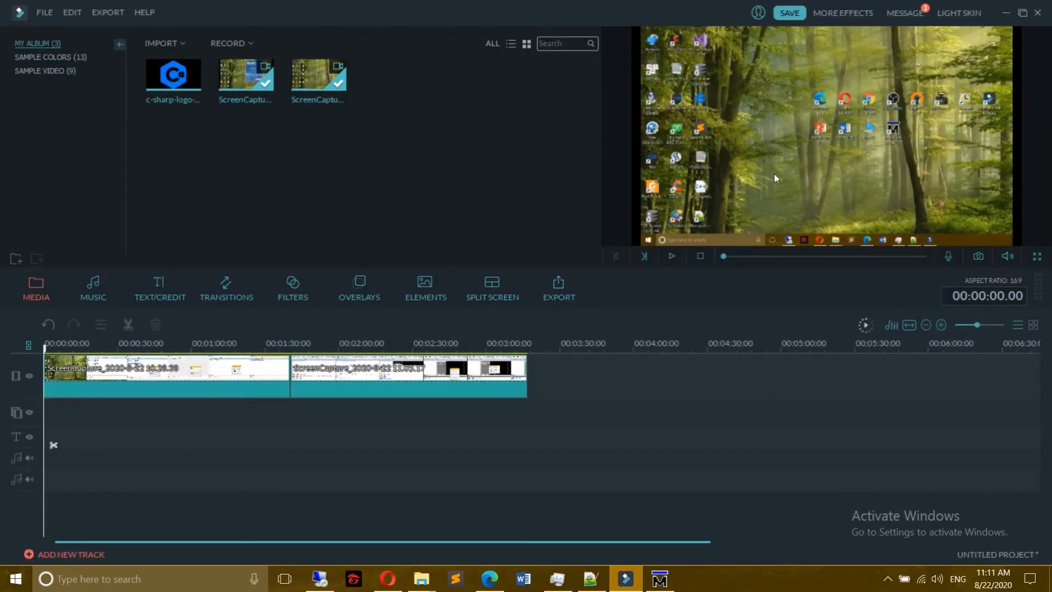
mouse_move(825, 175)
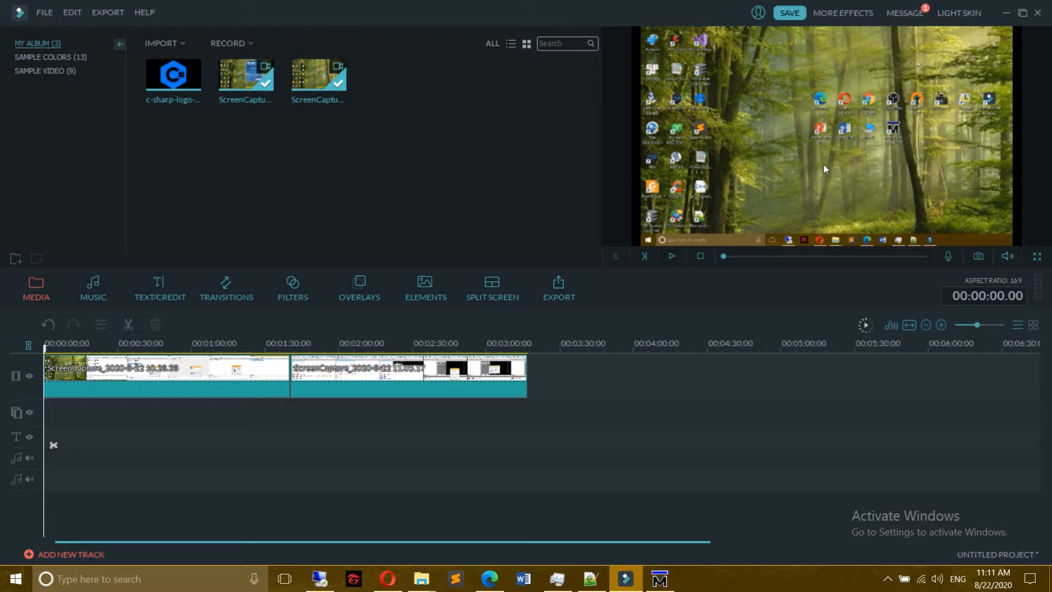
mouse_move(843, 161)
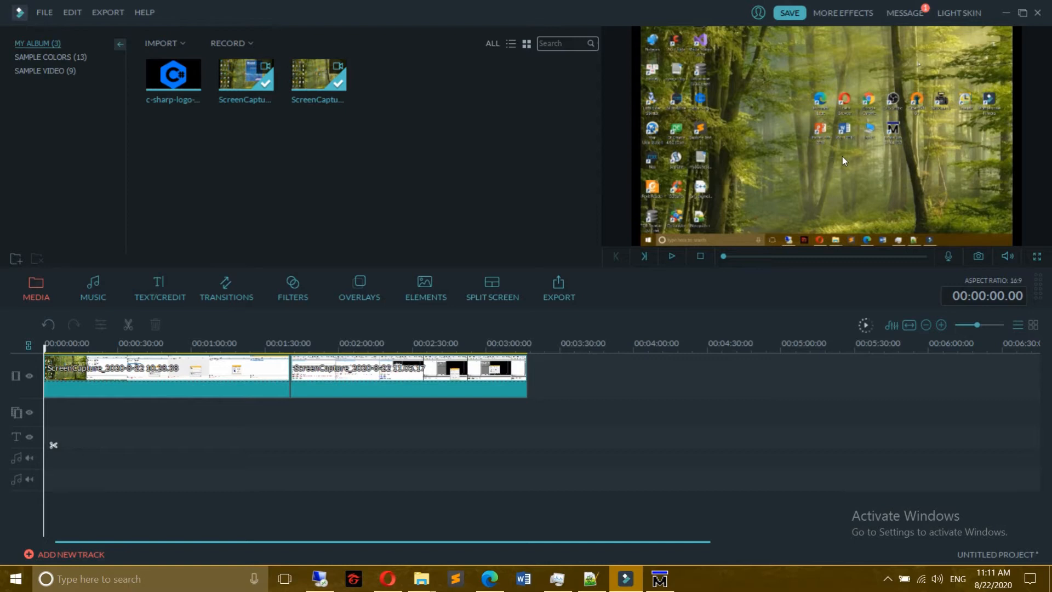
mouse_move(837, 163)
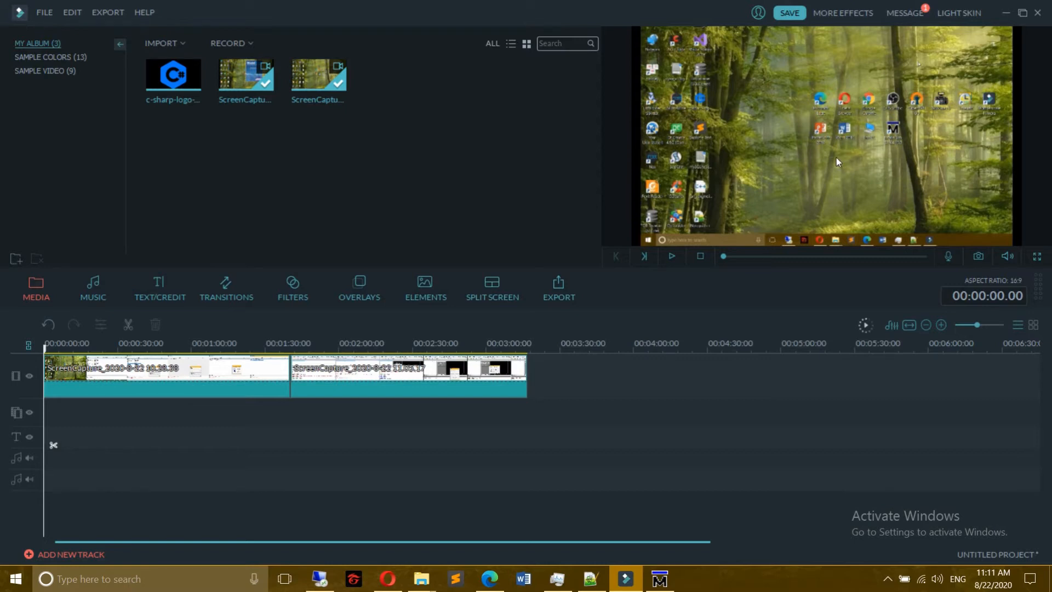
mouse_move(832, 163)
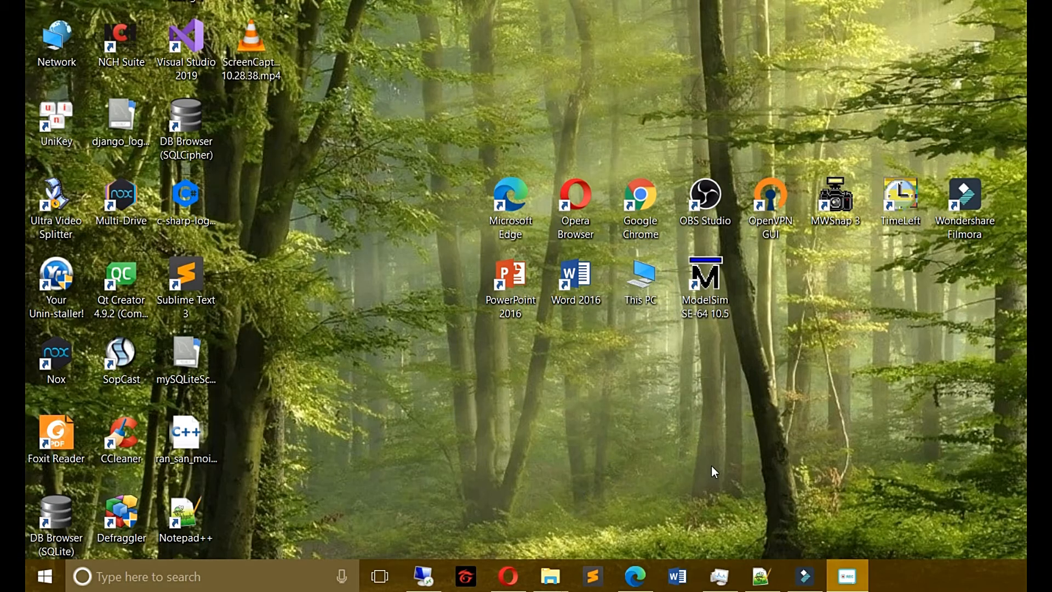
mouse_move(770, 350)
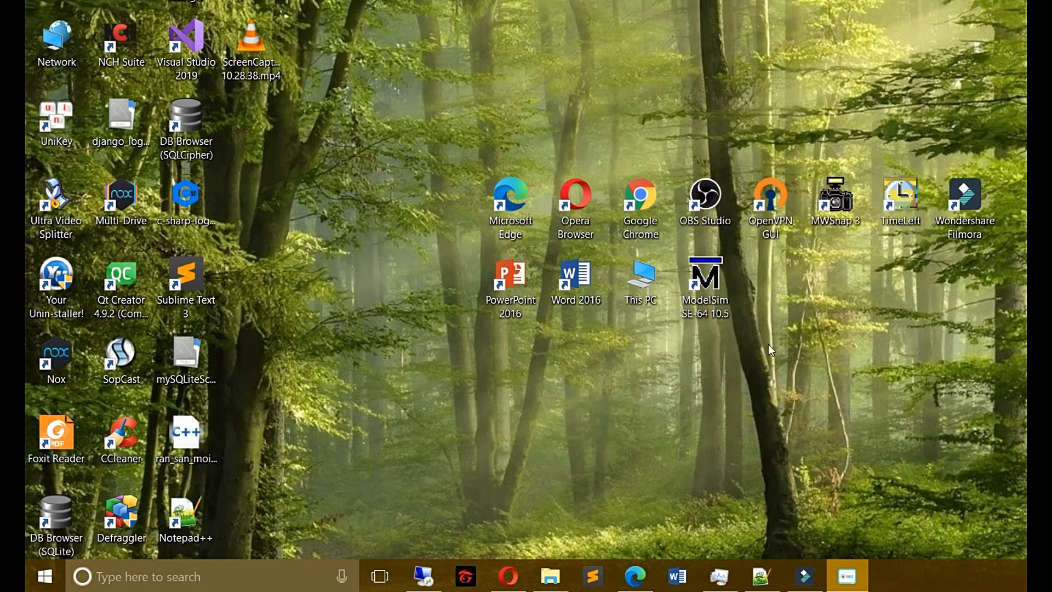
Step: Launch ModelSim SE-64 10.5 from its desktop shortcut
double_click(705, 275)
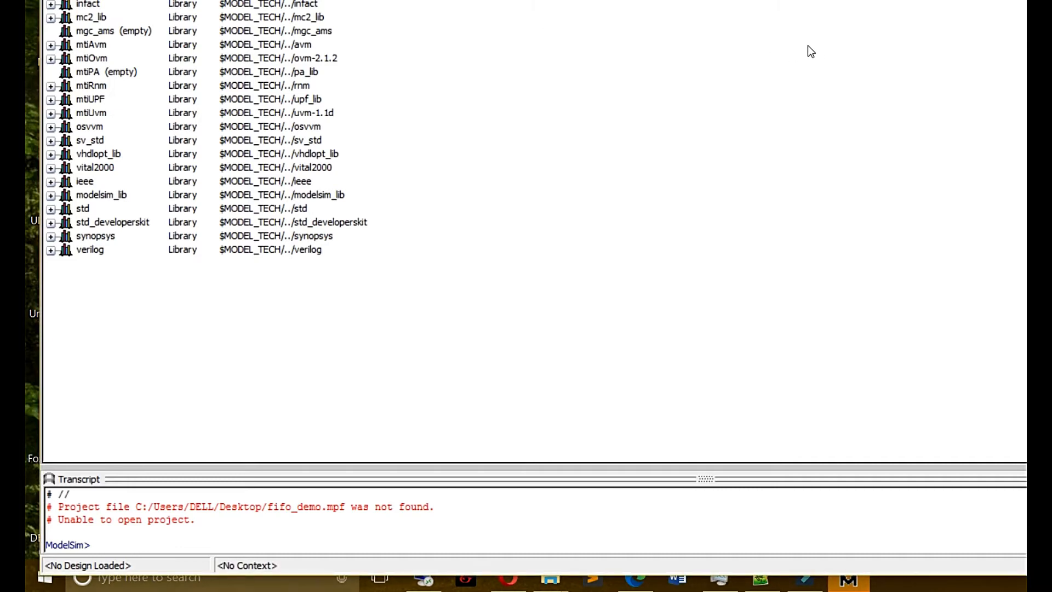
scroll("up", 3)
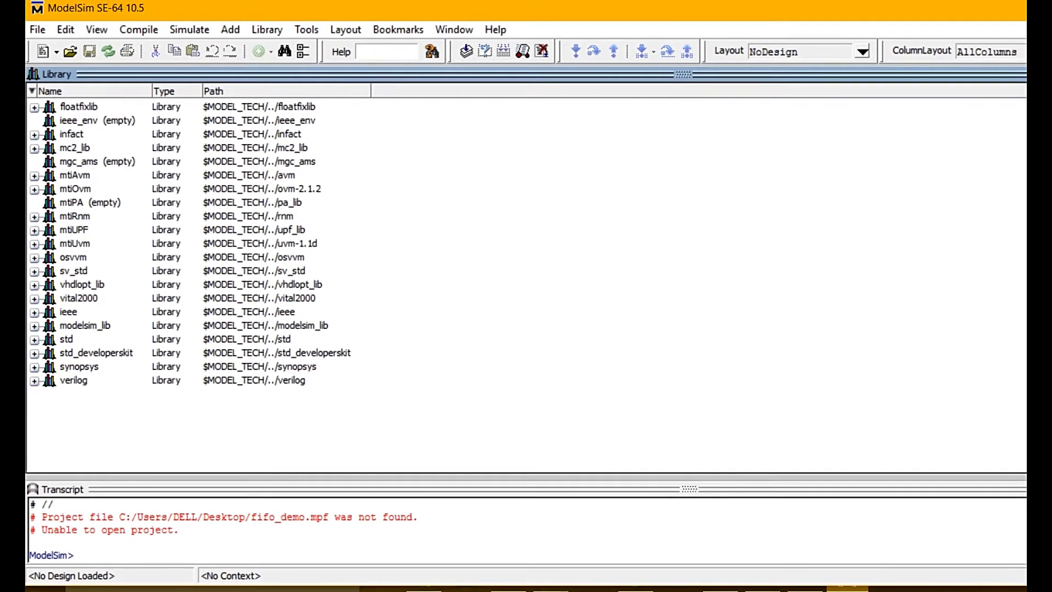
Step: Create project fifo_demo in the Desktop folder with default library work
left_click(74, 188)
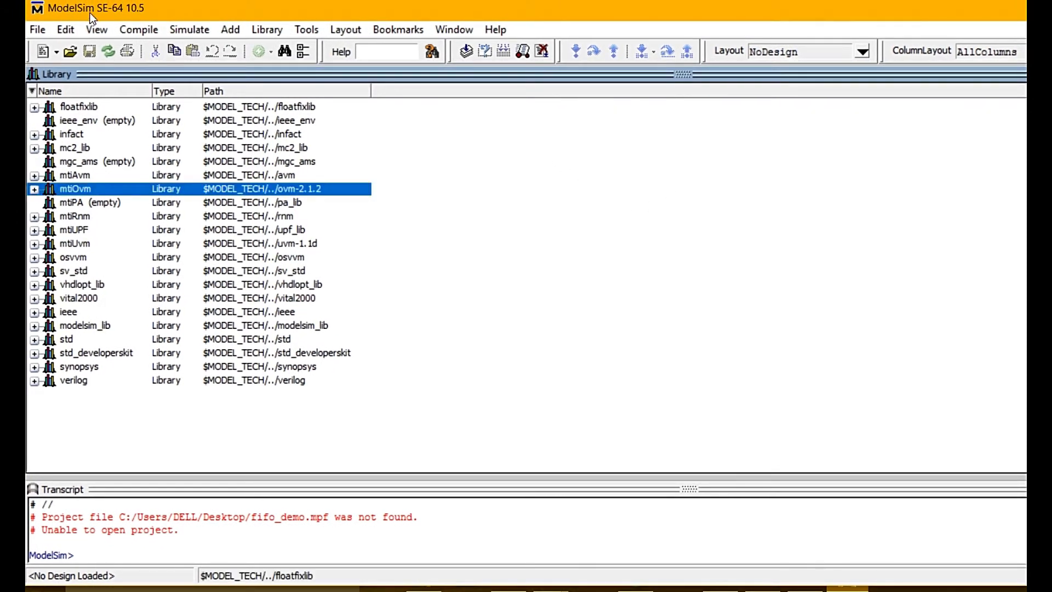
left_click(37, 29)
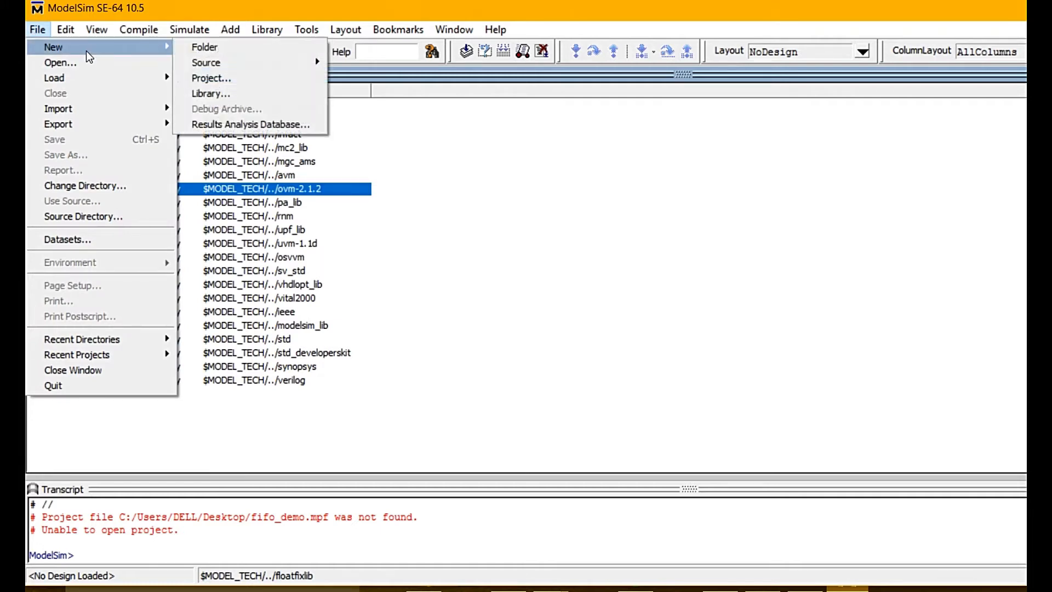
mouse_move(204, 47)
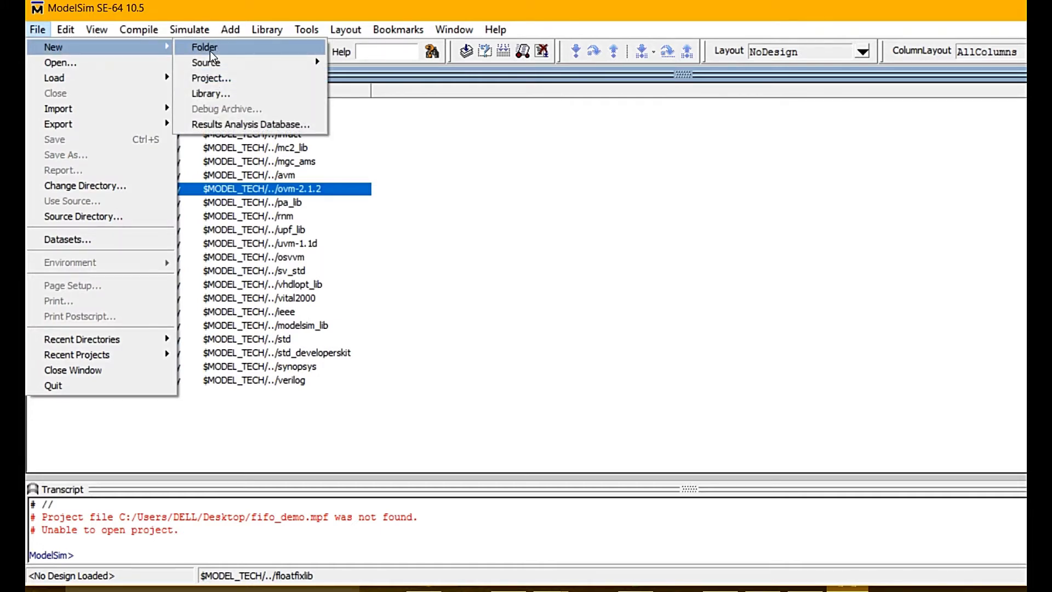
mouse_move(211, 78)
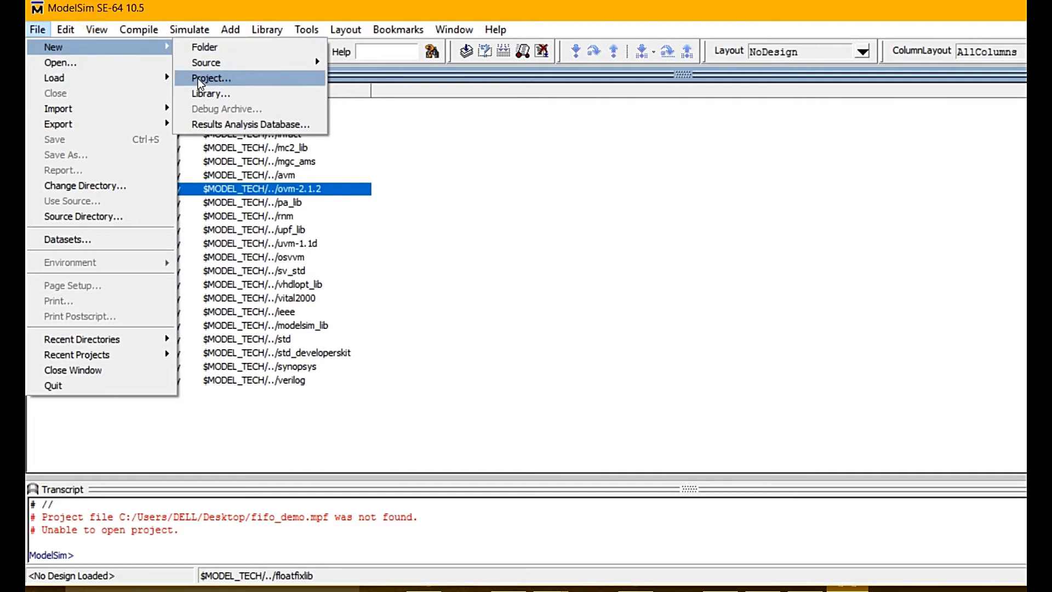
left_click(211, 77)
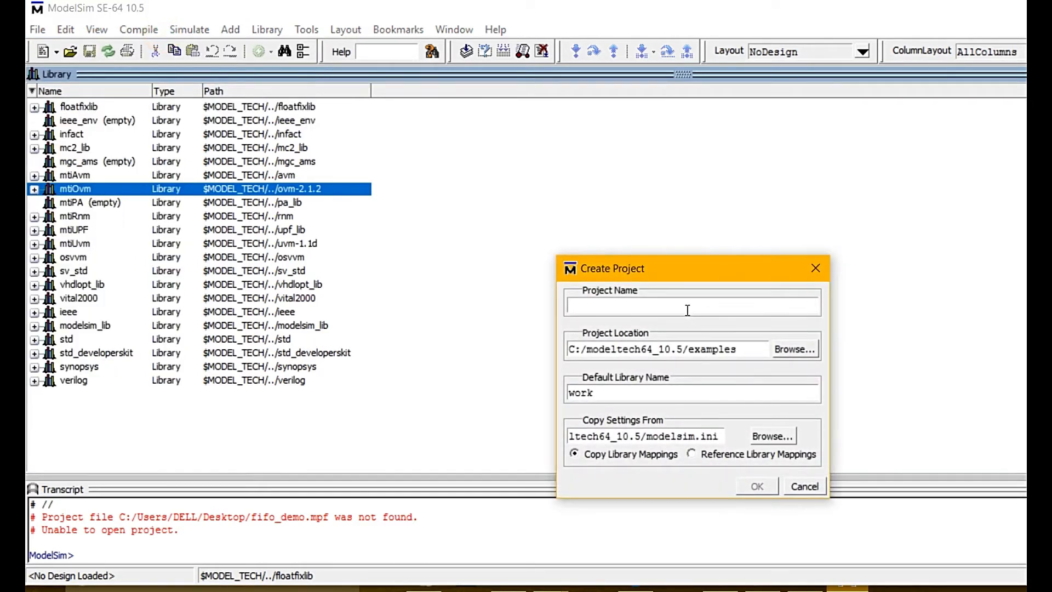
type("fifo")
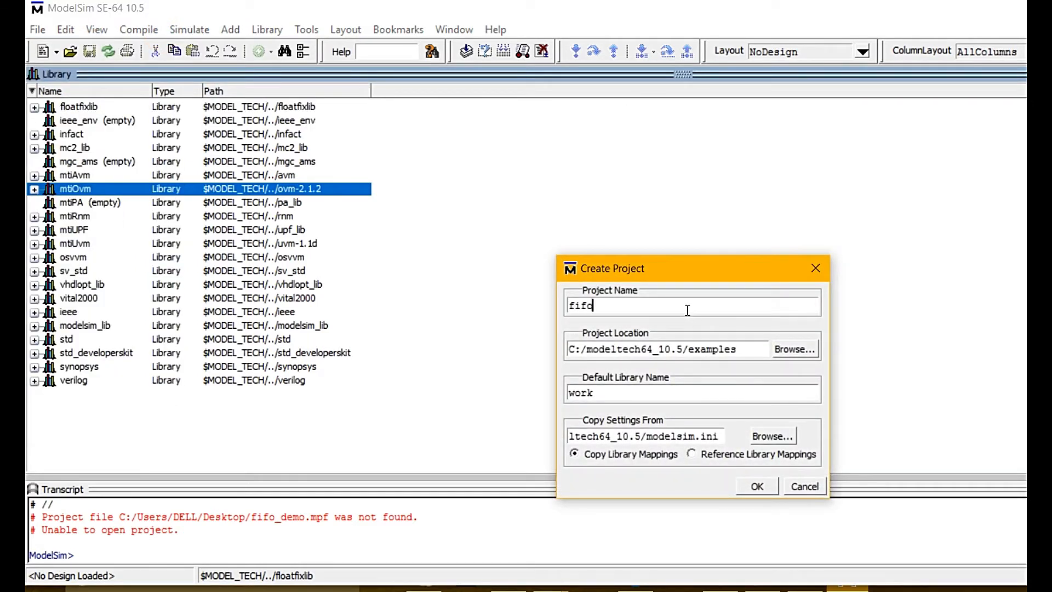
type("_demo")
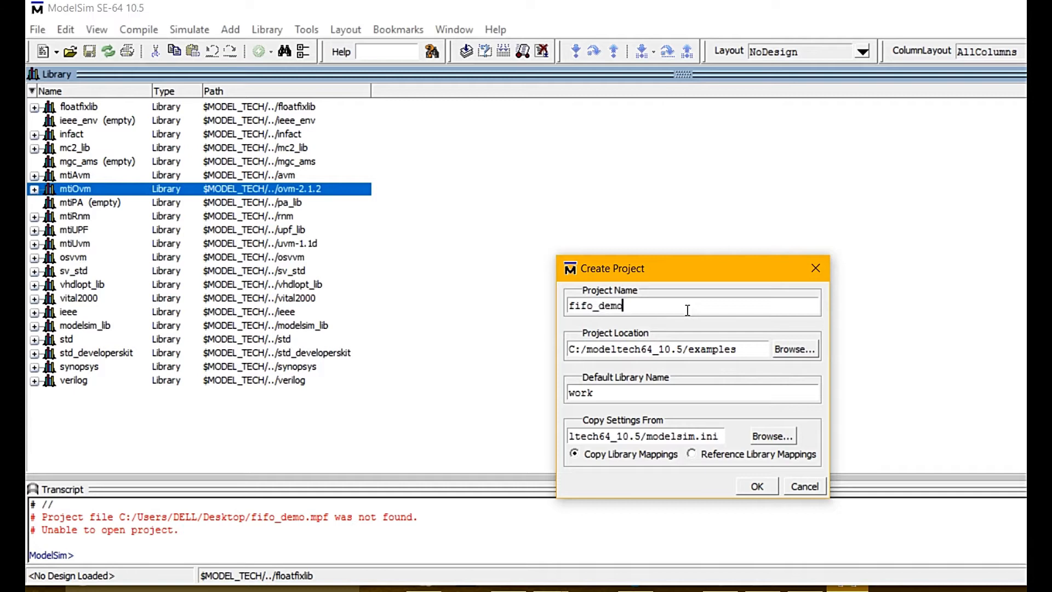
mouse_move(789, 367)
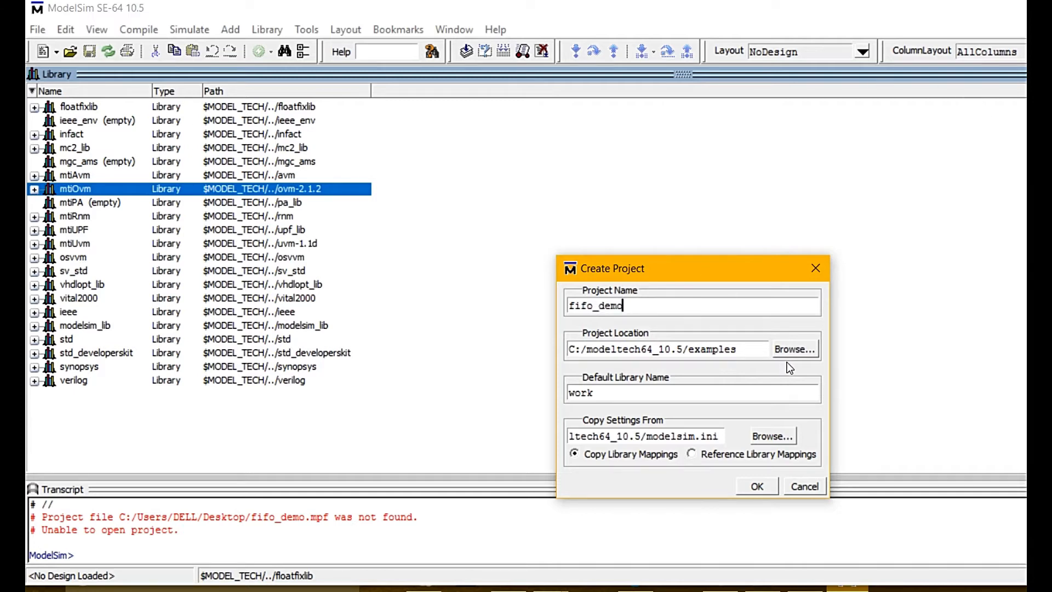
left_click(793, 349)
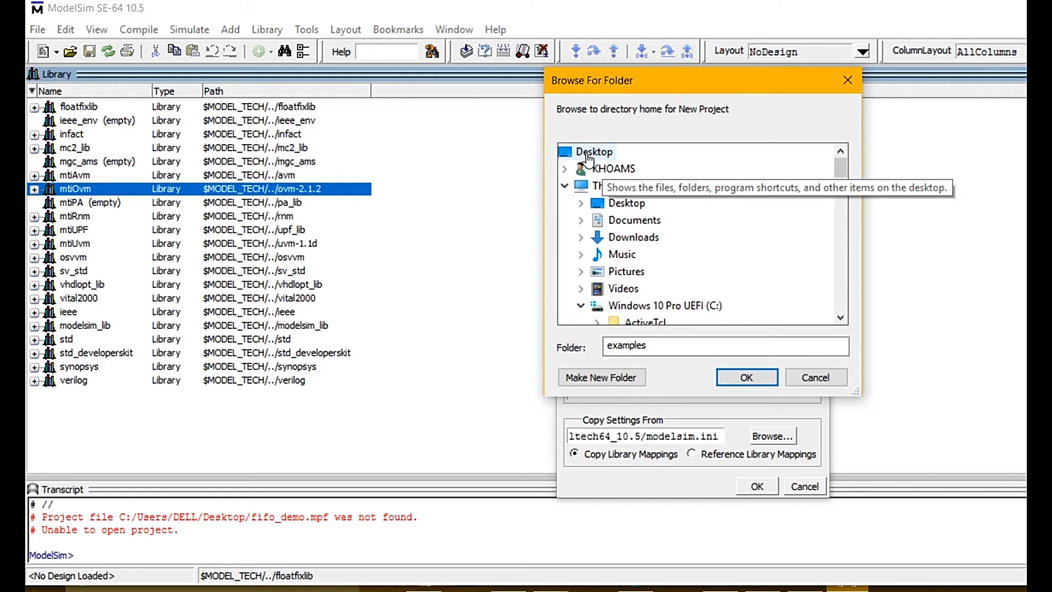
left_click(747, 377)
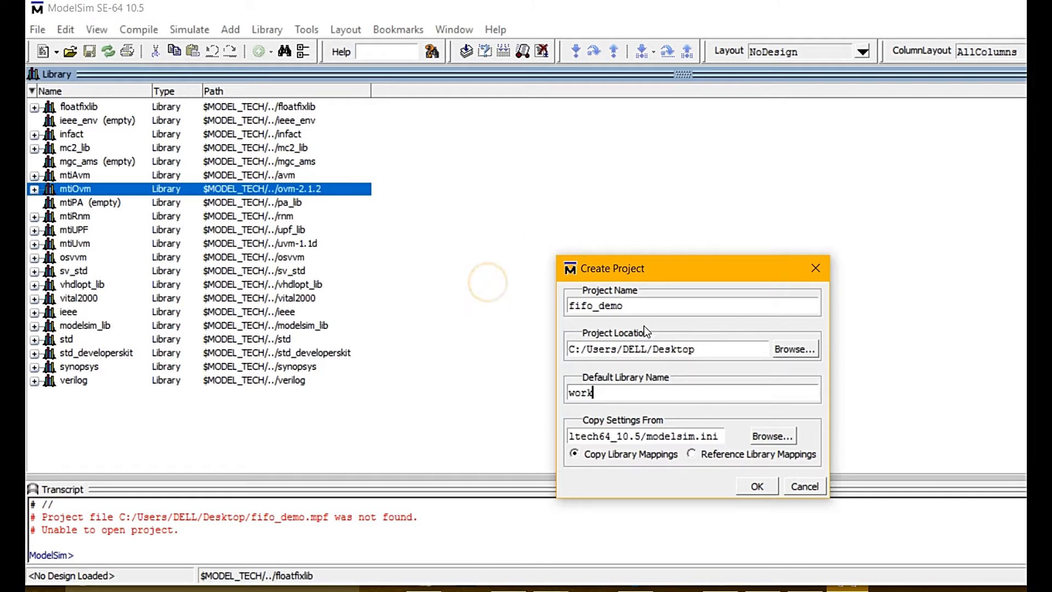
left_click(756, 487)
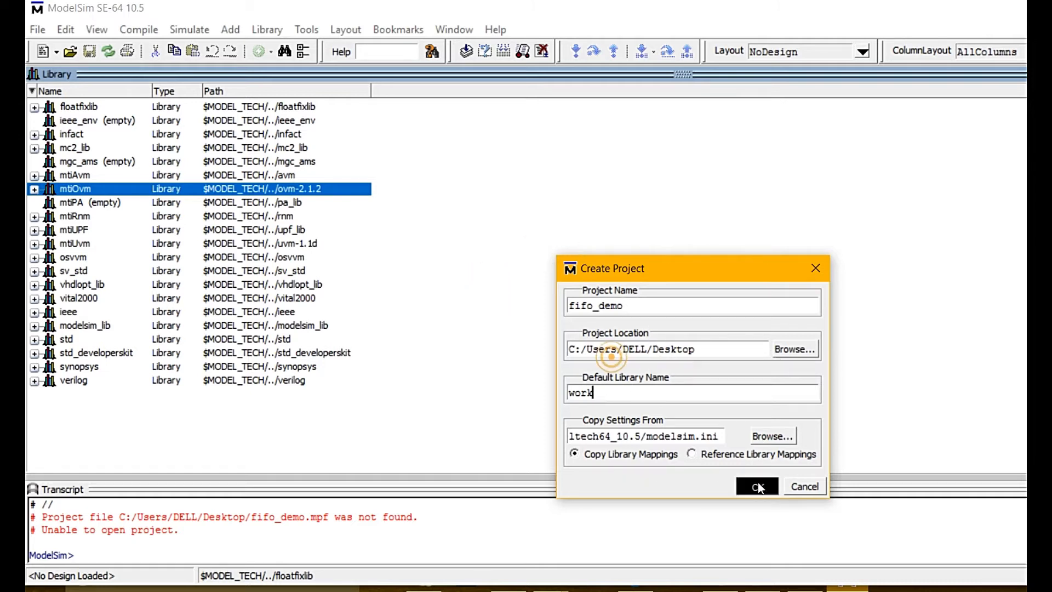
Step: Add the existing Verilog source fifo_demo.v to the fifo_demo project
left_click(756, 486)
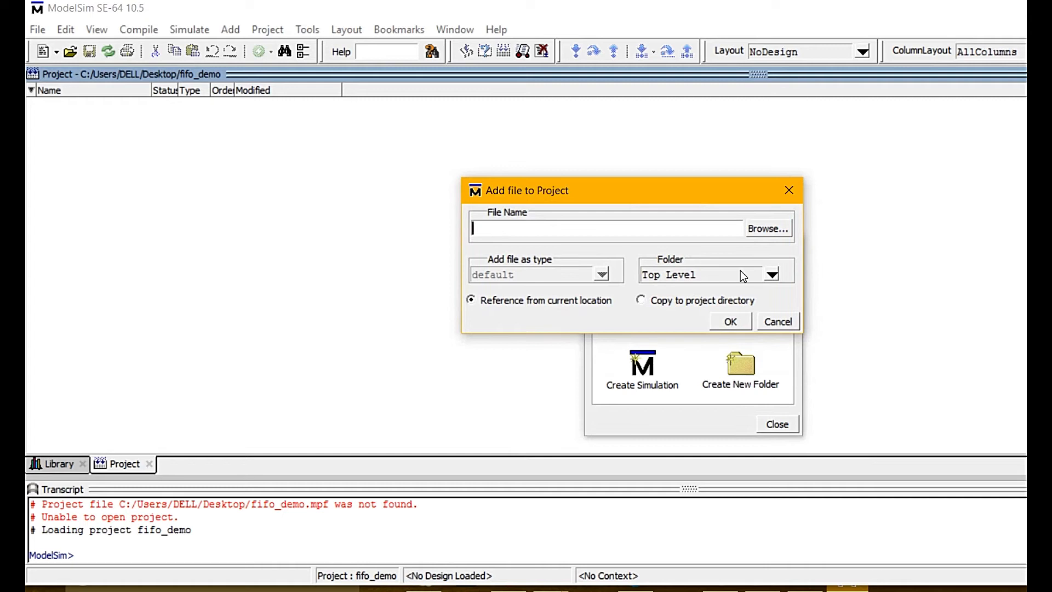
mouse_move(558, 231)
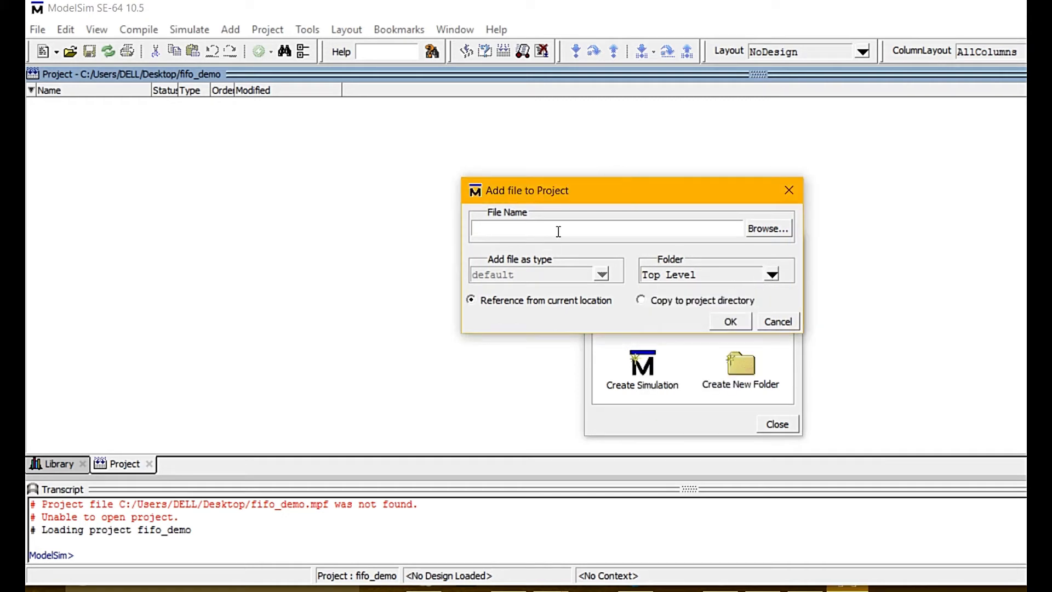
left_click(767, 228)
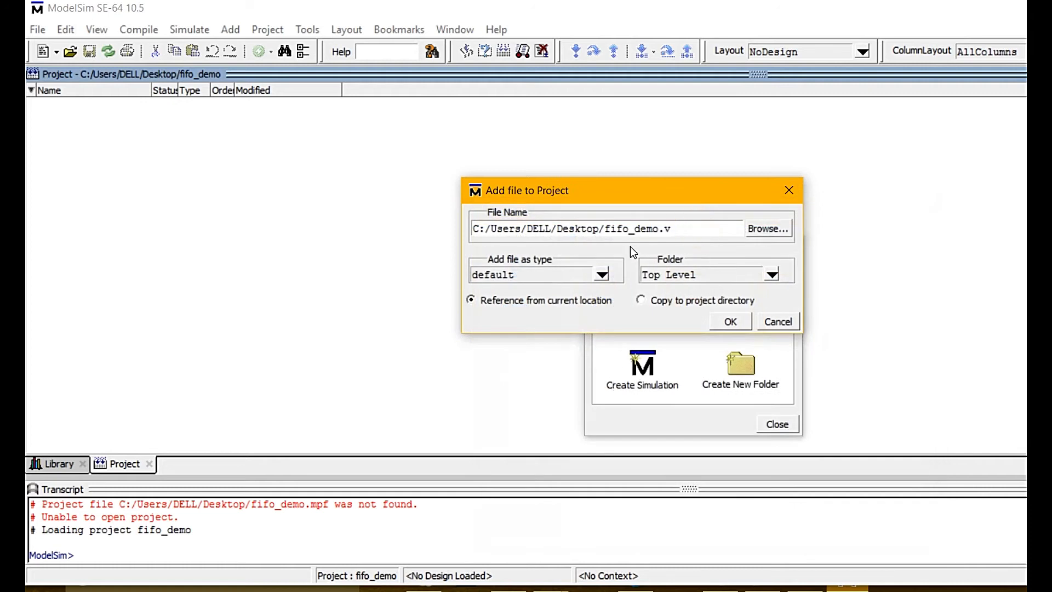
mouse_move(738, 262)
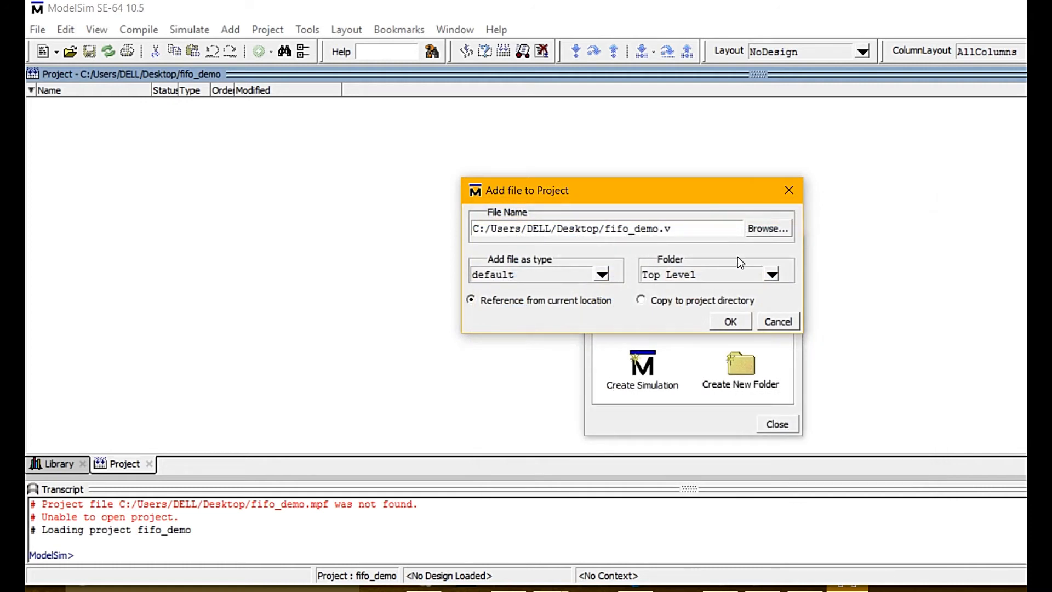
left_click(729, 322)
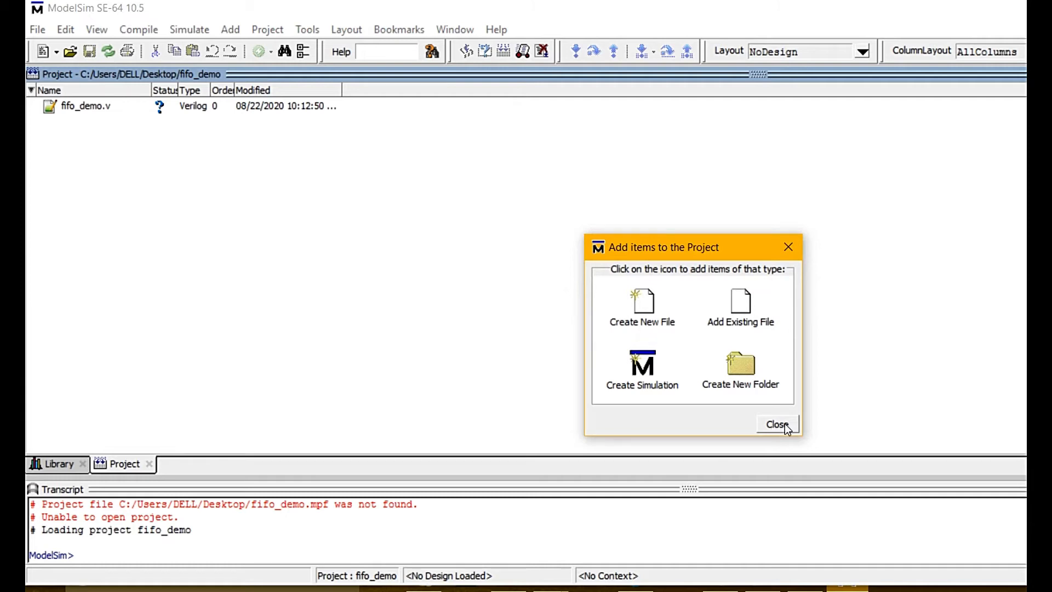
left_click(777, 424)
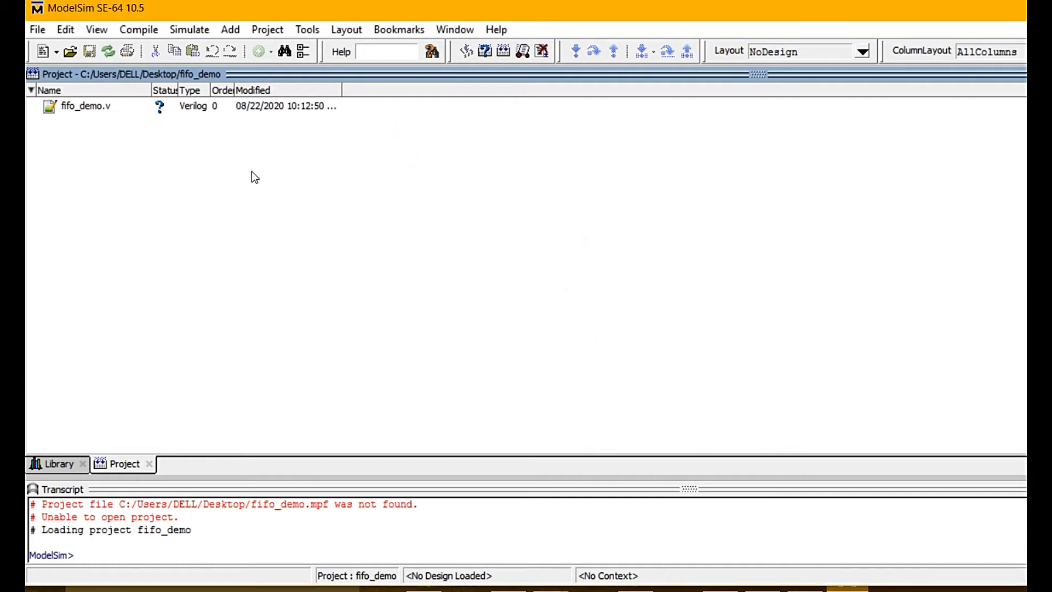
Step: Compile all project files so fifo_demo.v builds successfully
left_click(86, 105)
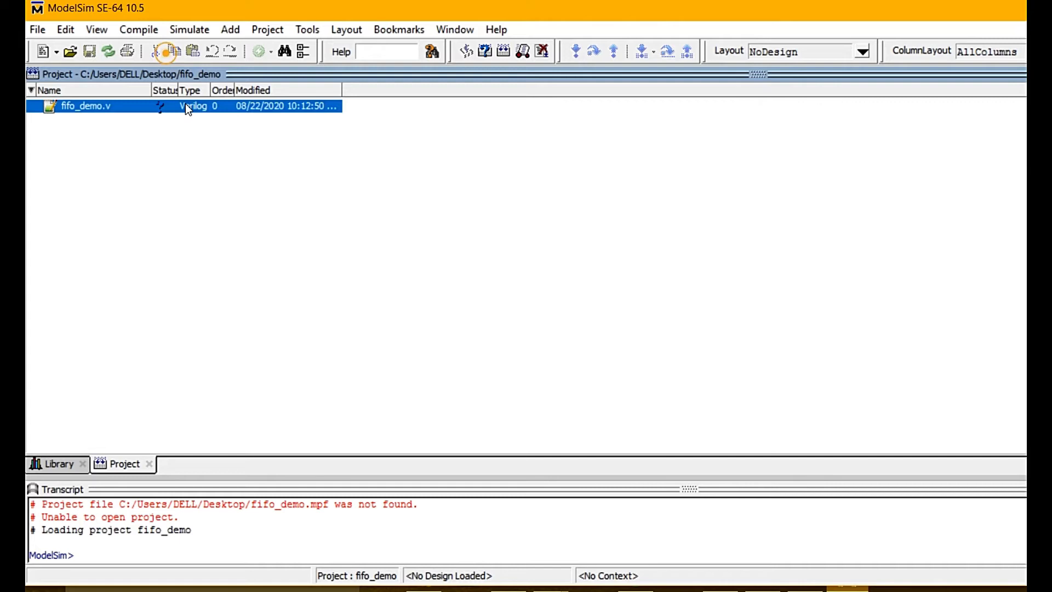
right_click(85, 105)
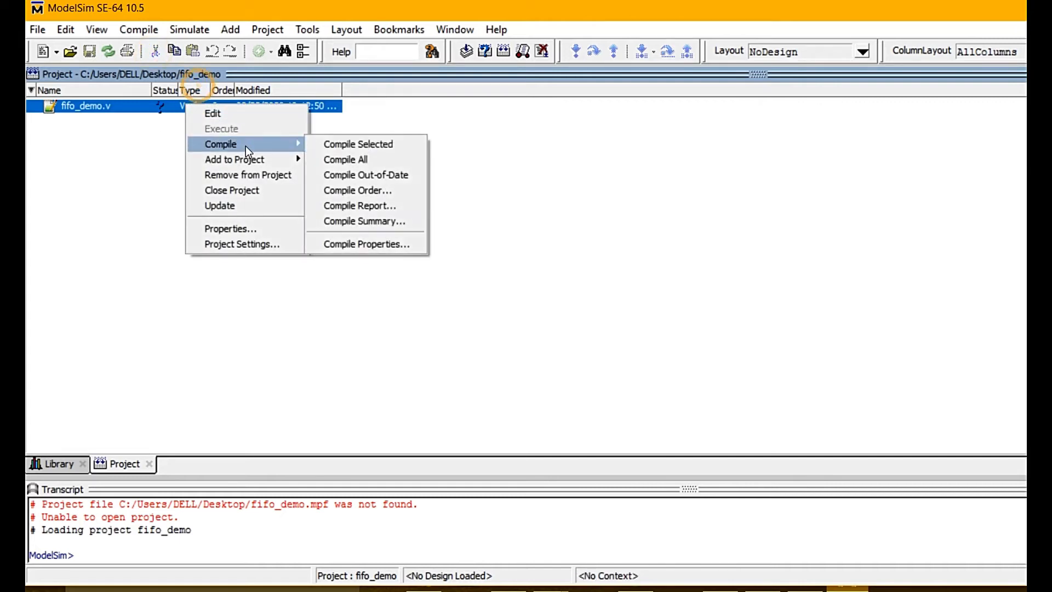
mouse_move(354, 164)
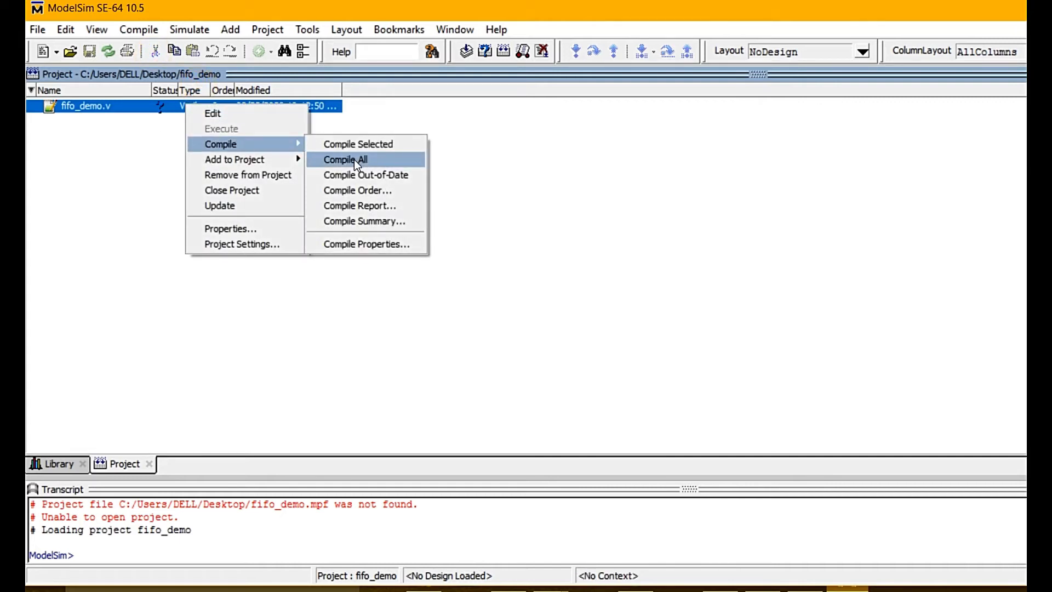
left_click(345, 159)
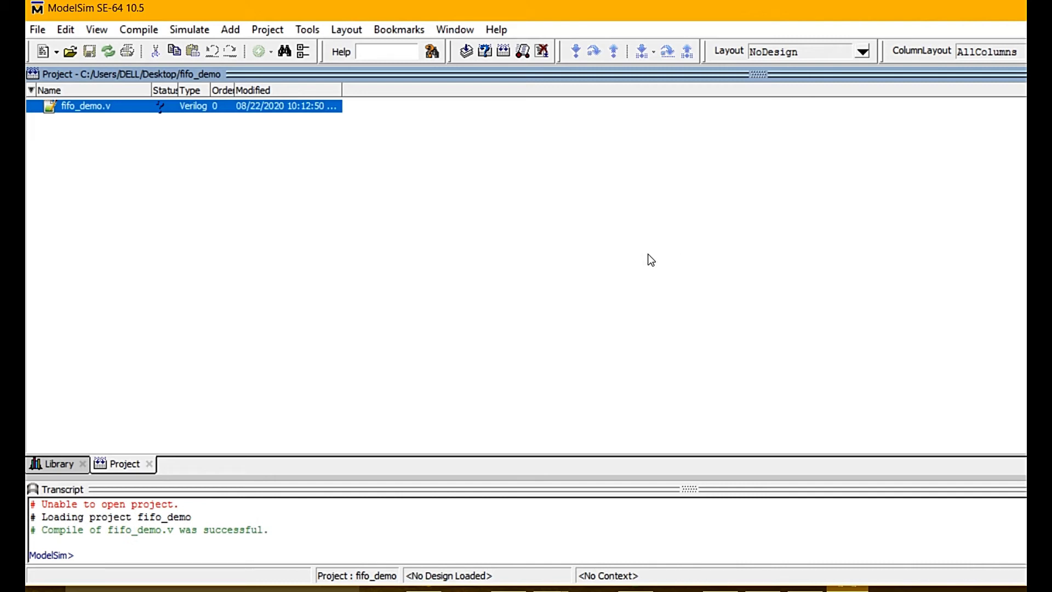
mouse_move(165, 148)
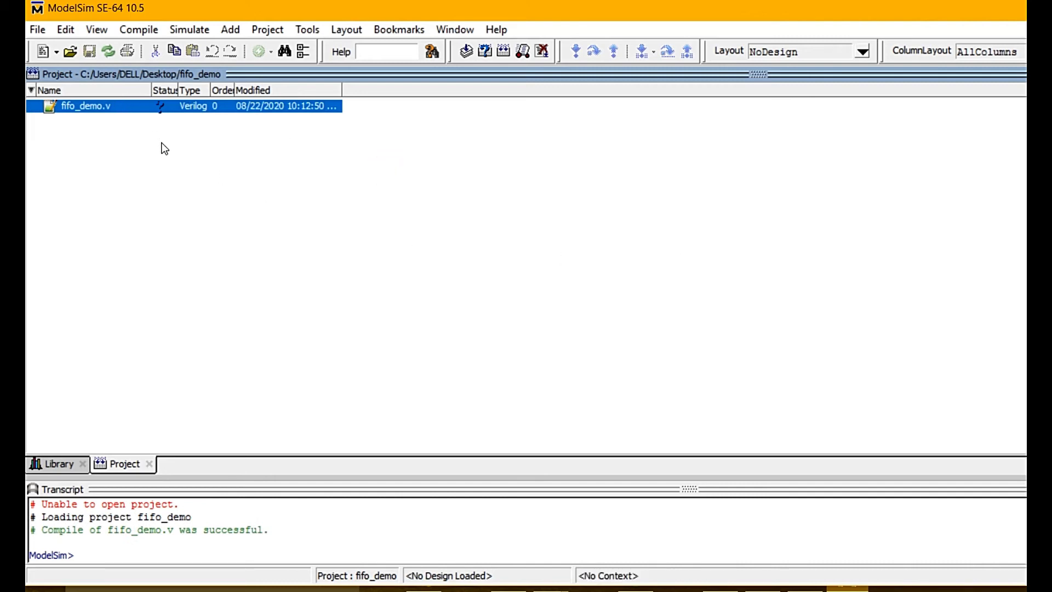
right_click(85, 105)
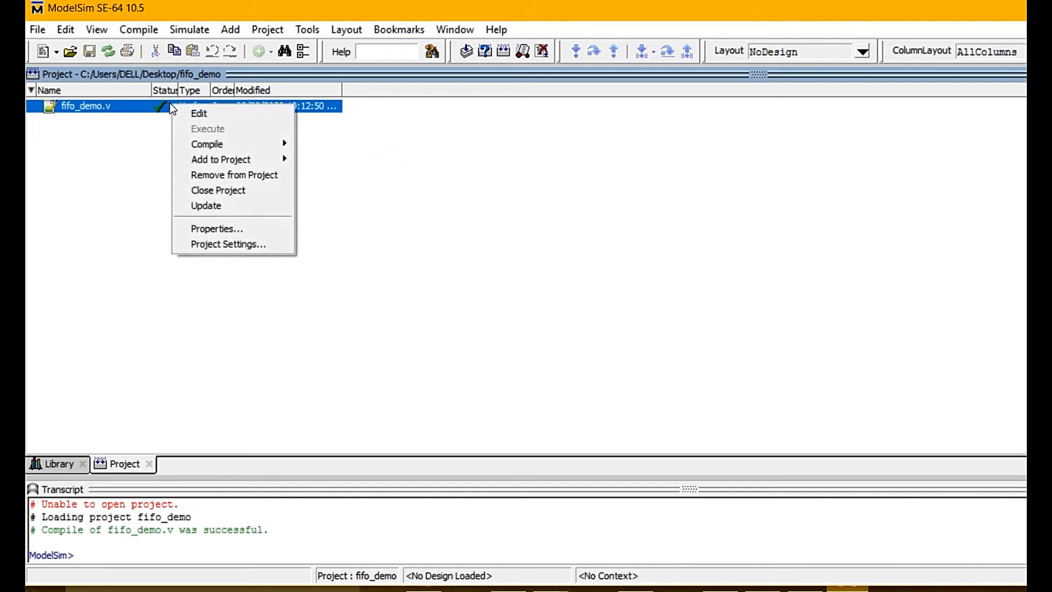
Step: Start simulating the fifo_demo module from the work library
left_click(188, 29)
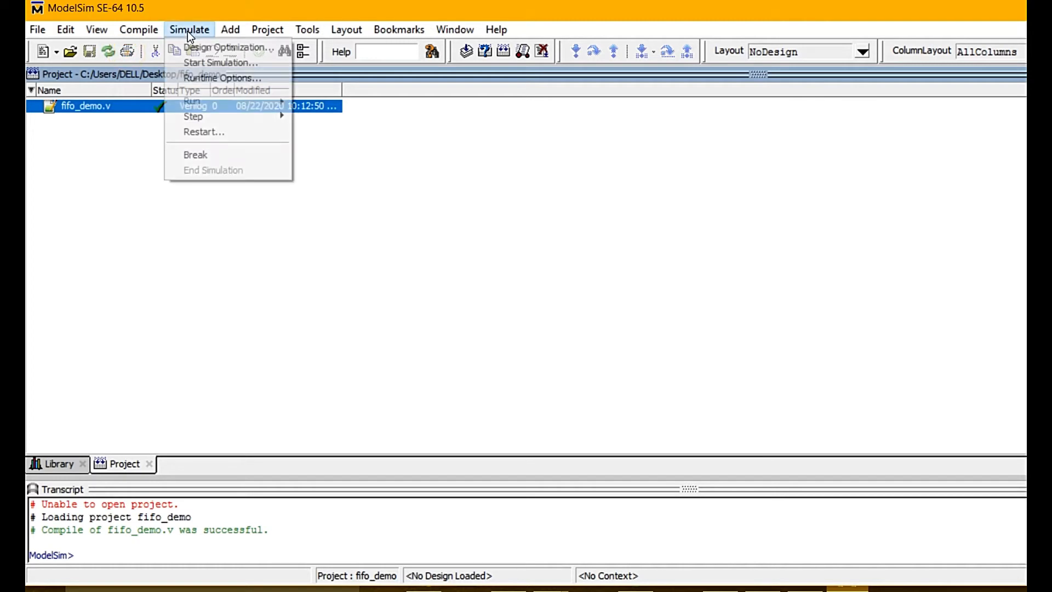
mouse_move(221, 63)
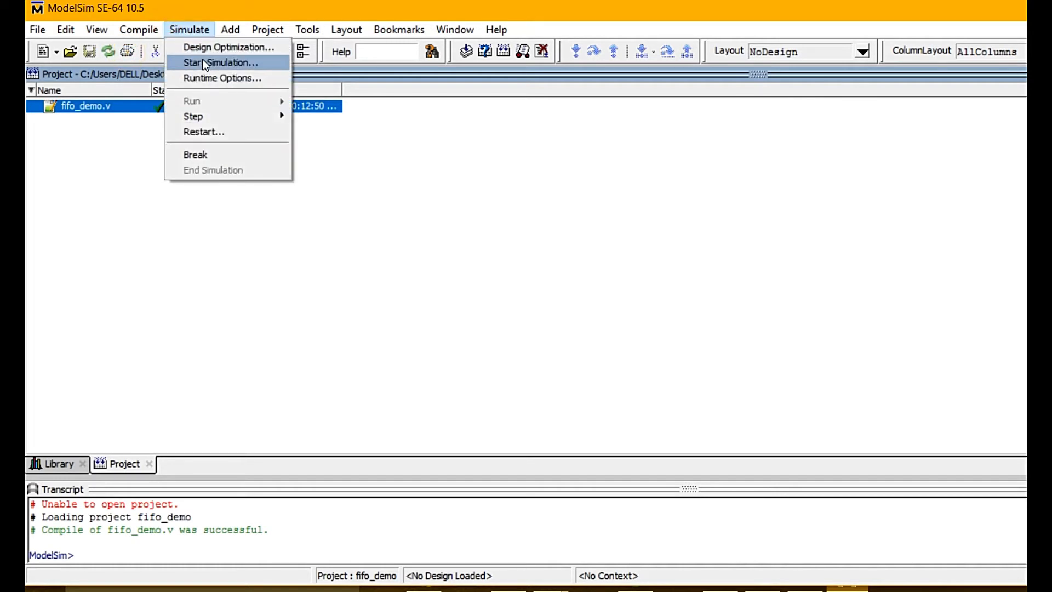
left_click(222, 62)
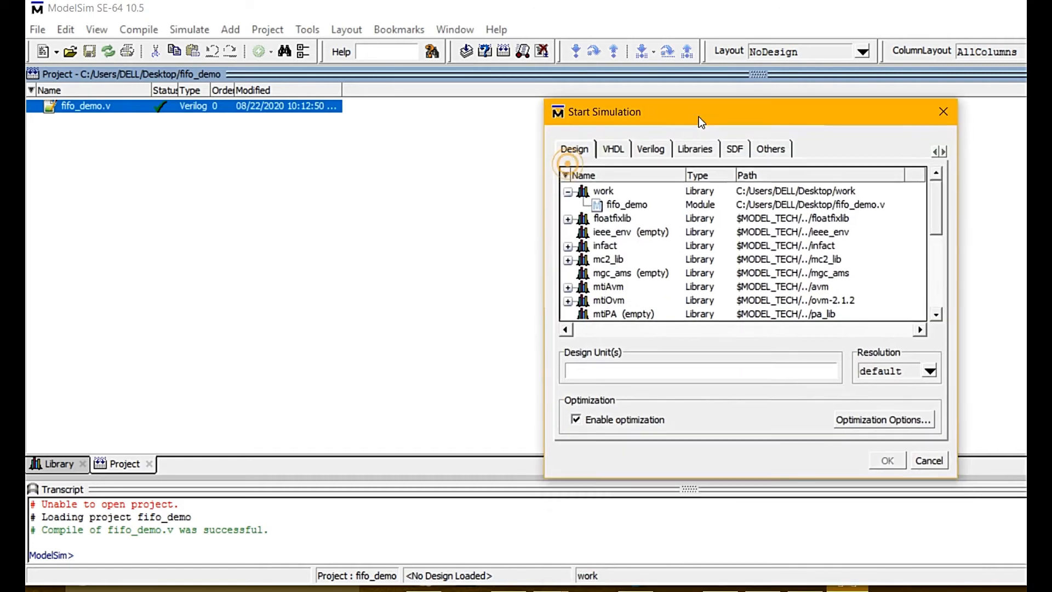
left_click(628, 205)
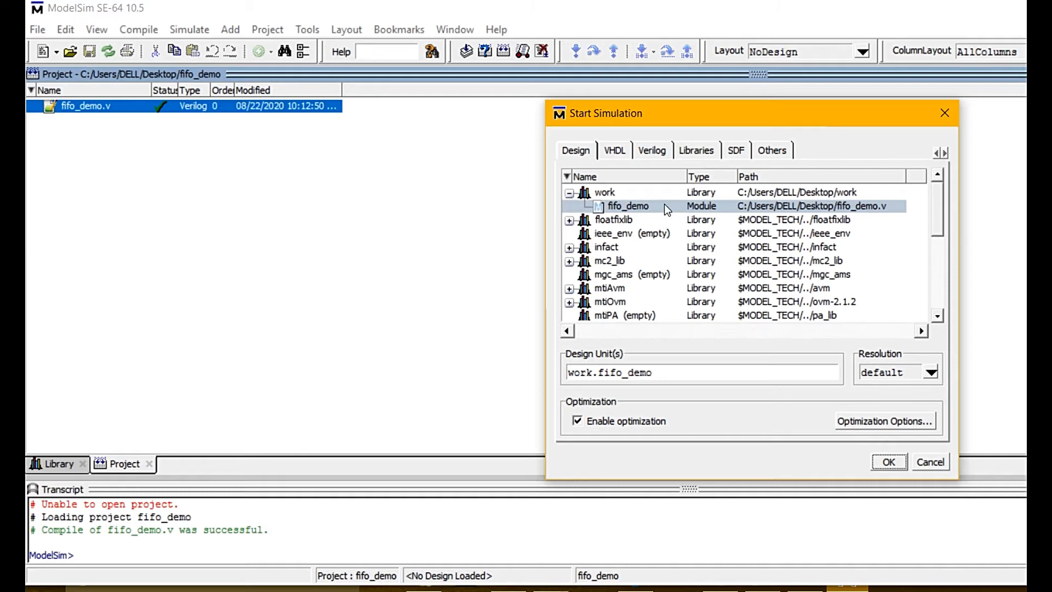
left_click(888, 462)
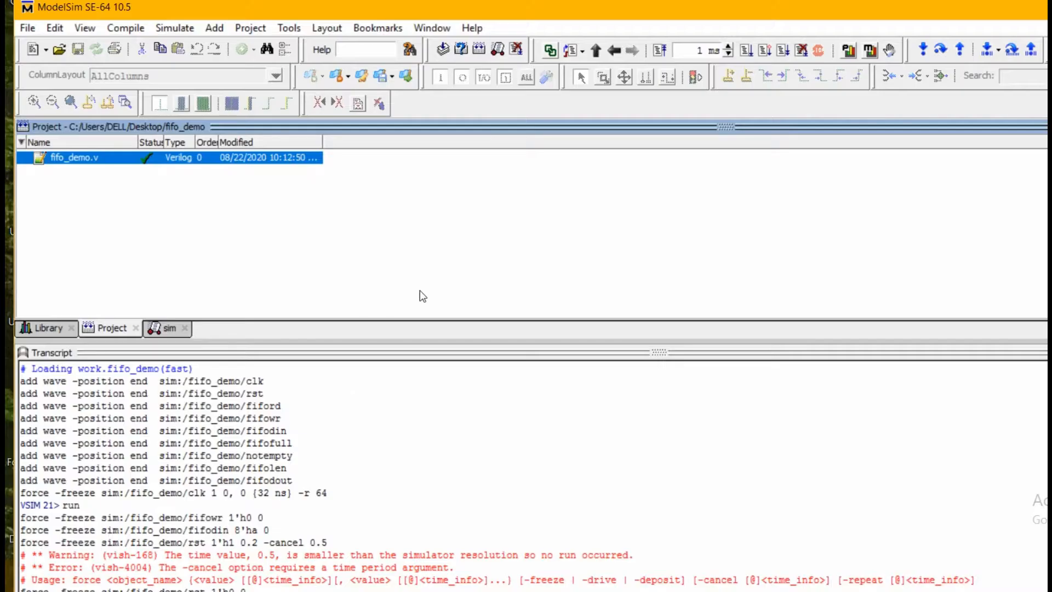
Step: Bring up fifo_demo.v's context menu and dismiss it without choosing anything
right_click(74, 158)
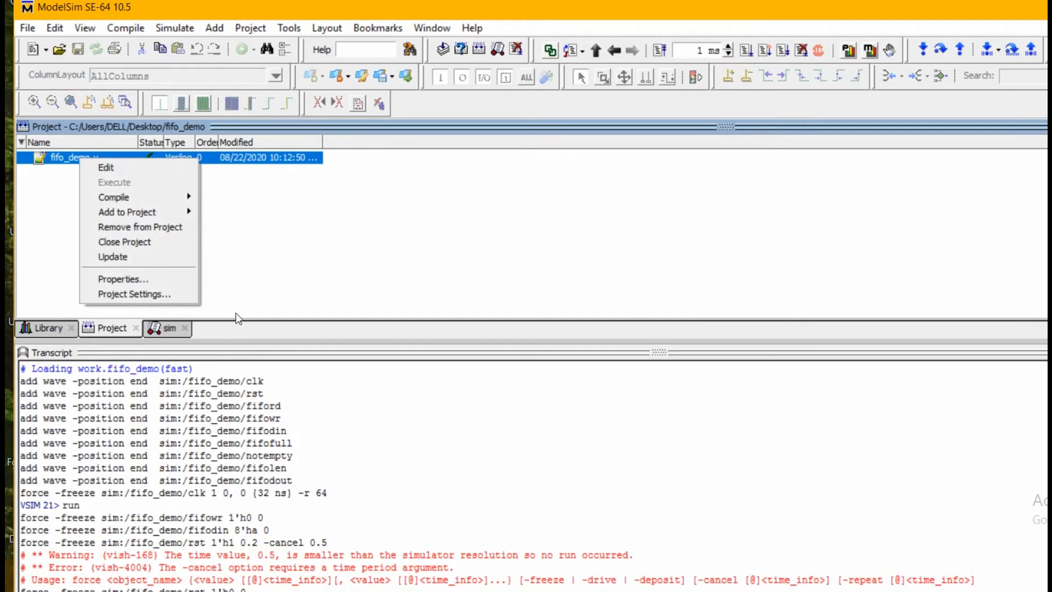
left_click(249, 216)
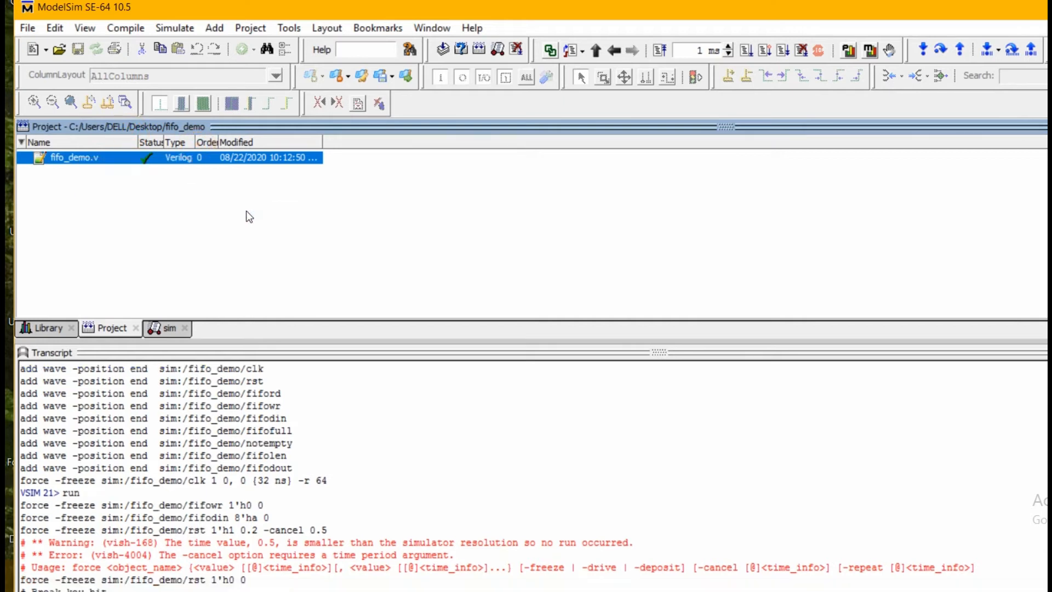
mouse_move(542, 102)
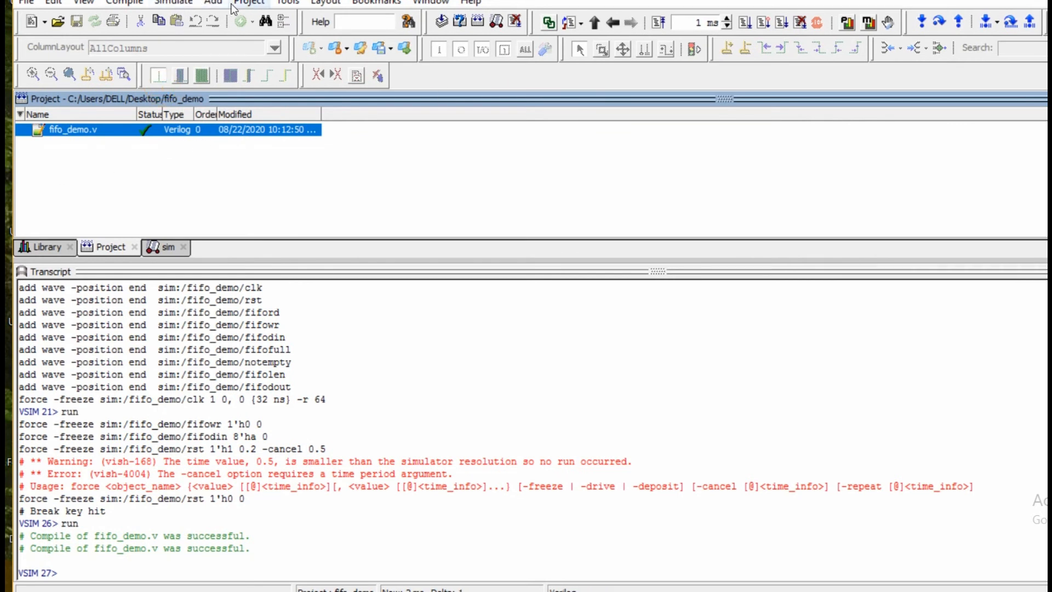
Step: Reload work.fifo_demo into the simulator via Start Simulation
left_click(125, 3)
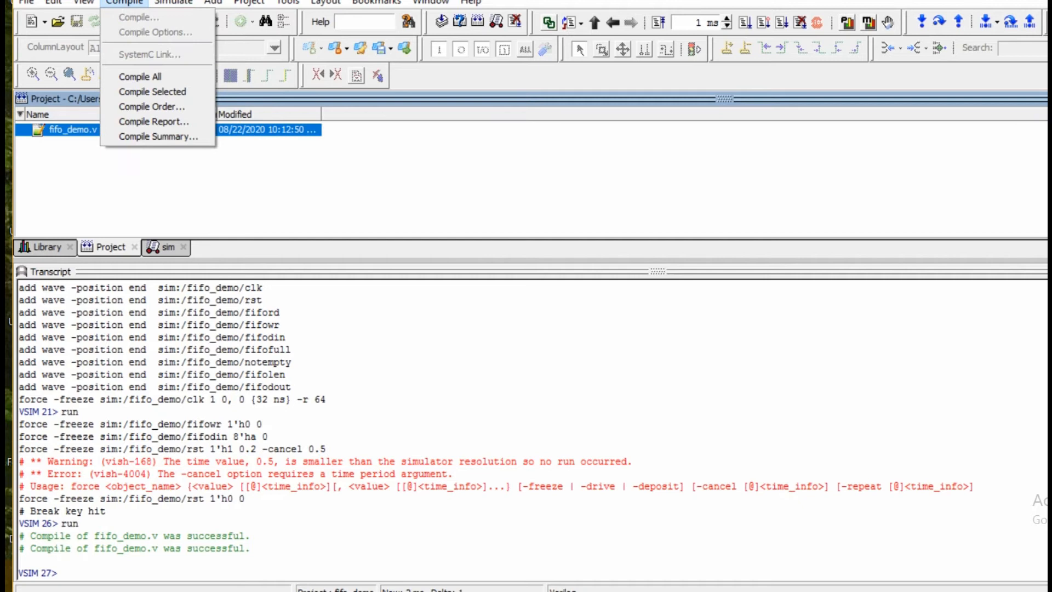
left_click(173, 3)
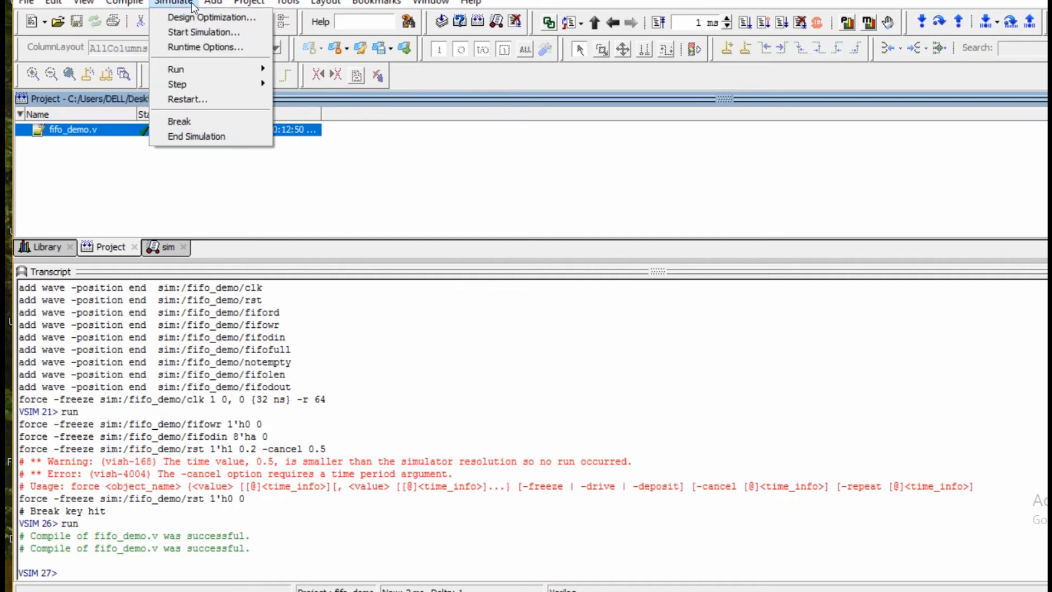
left_click(203, 32)
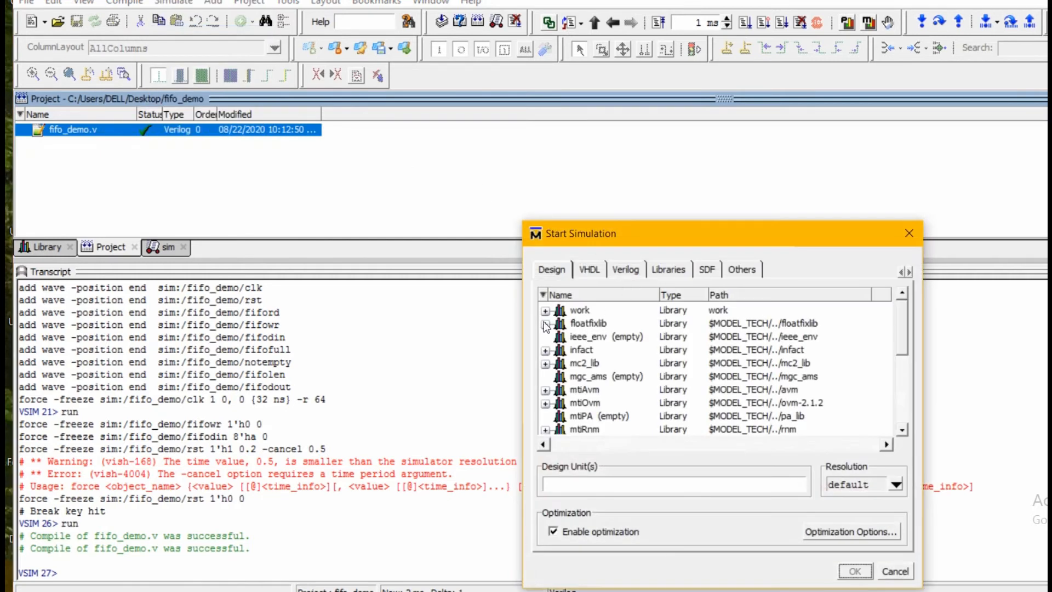
left_click(546, 309)
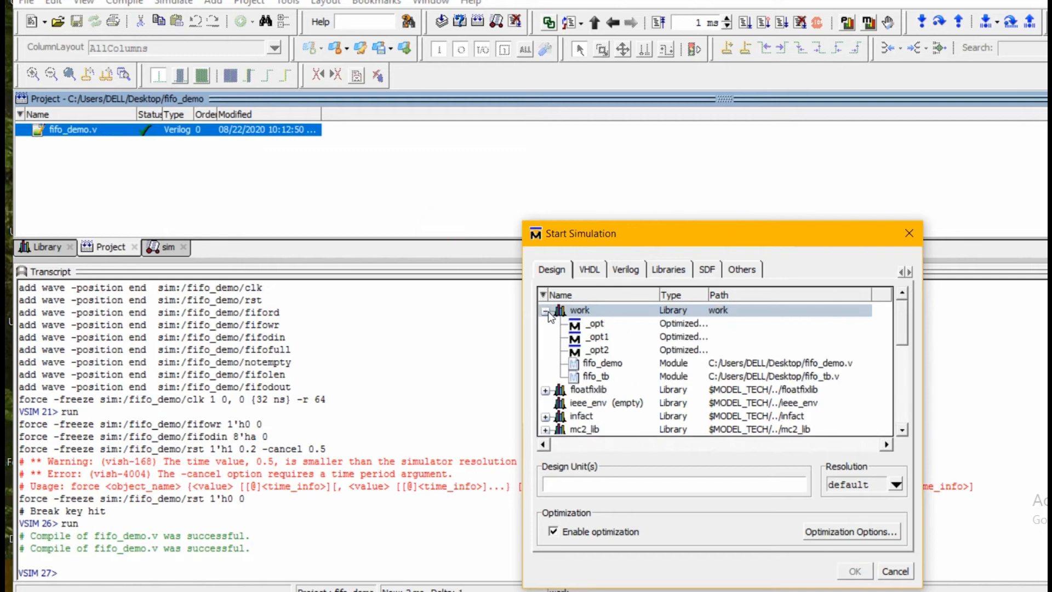
left_click(602, 362)
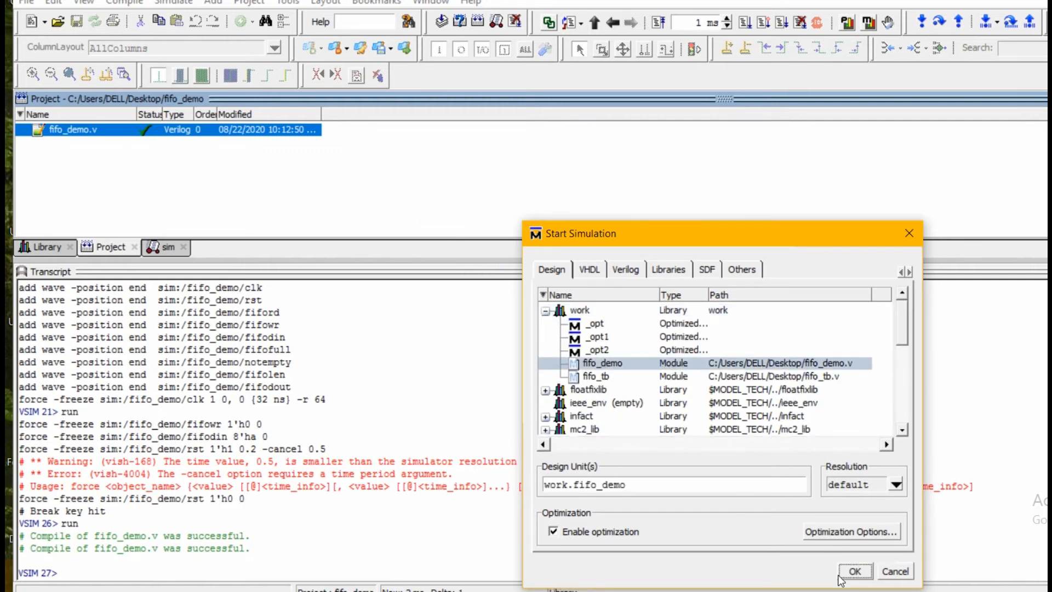
left_click(855, 571)
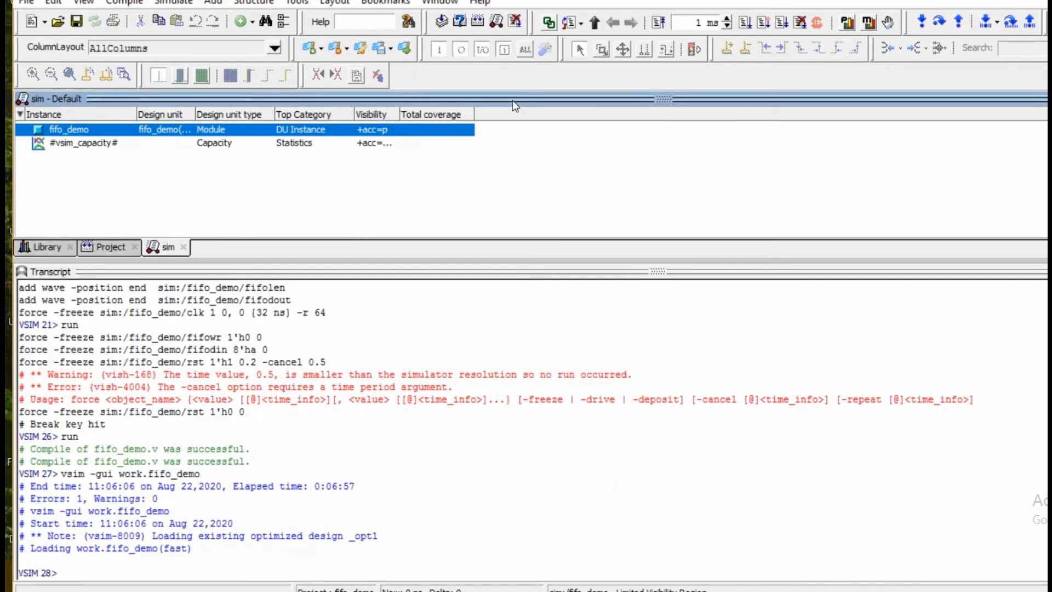
mouse_move(248, 132)
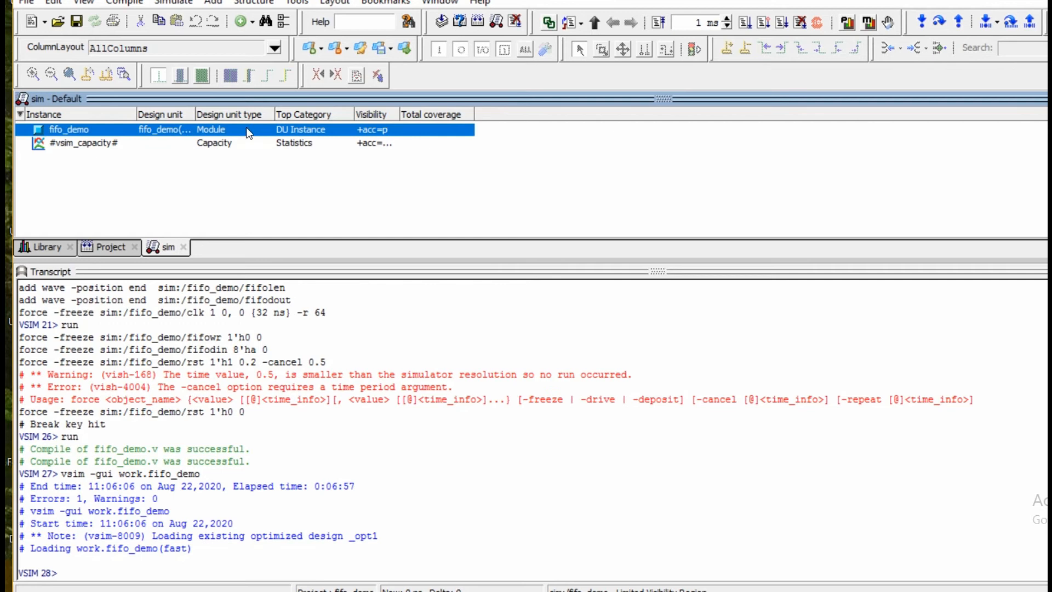
Step: Add every signal of the fifo_demo instance to the Wave window
right_click(69, 128)
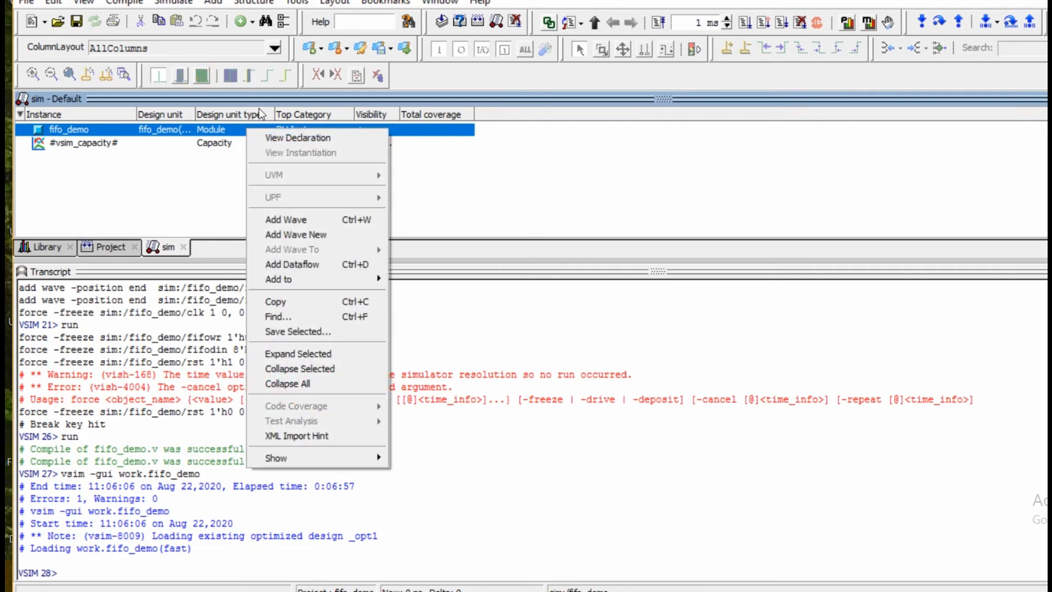
mouse_move(383, 47)
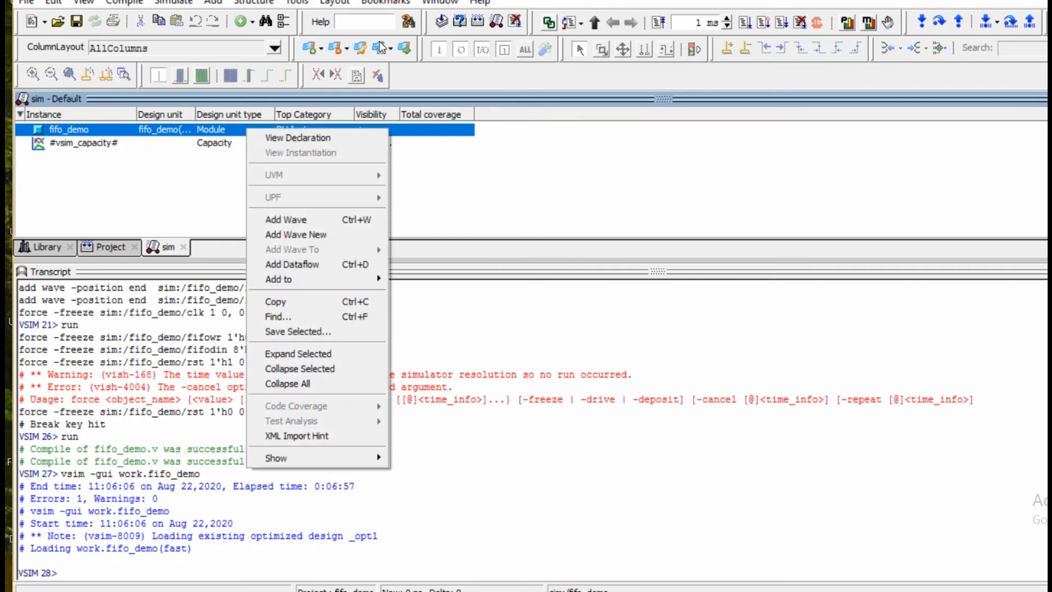
mouse_move(381, 55)
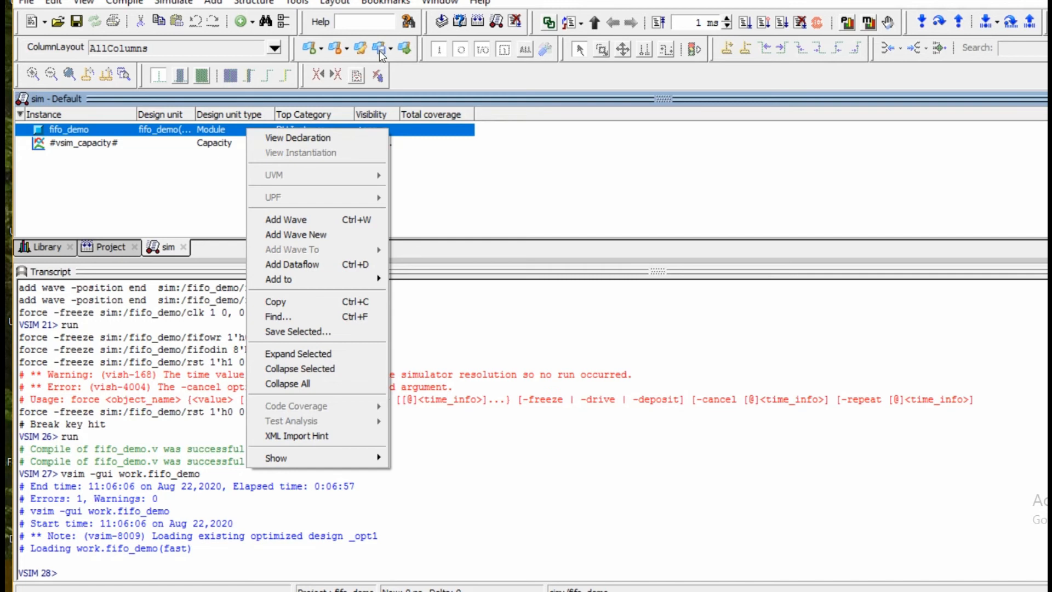
left_click(285, 220)
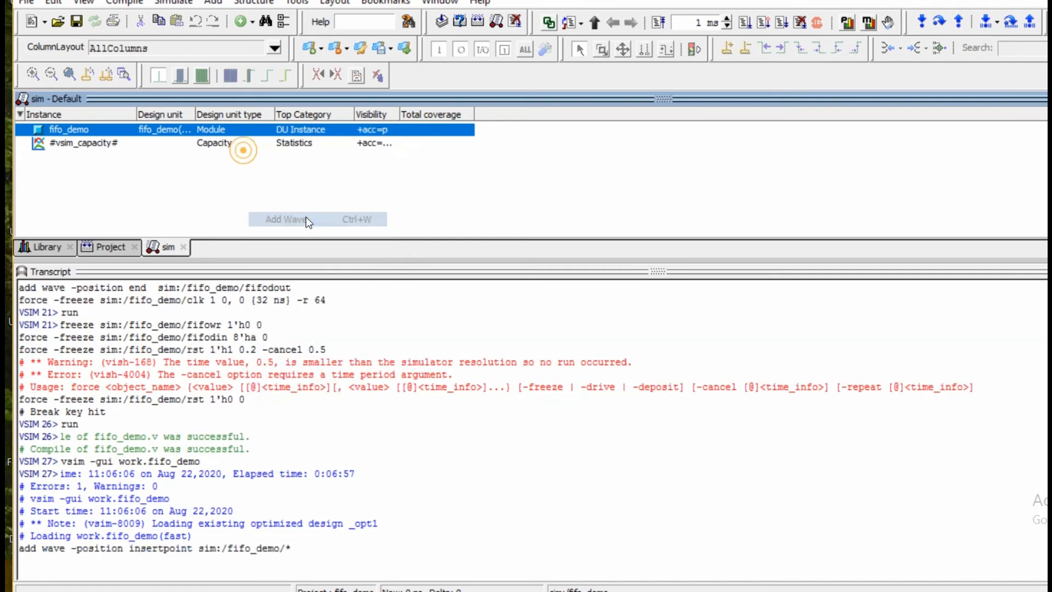
left_click(287, 219)
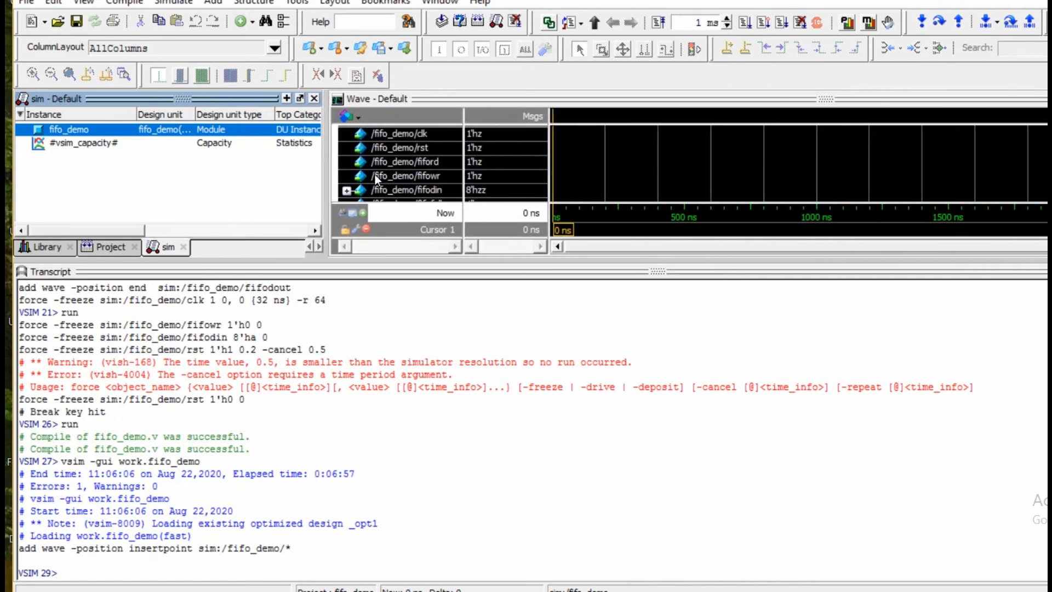
mouse_move(650, 272)
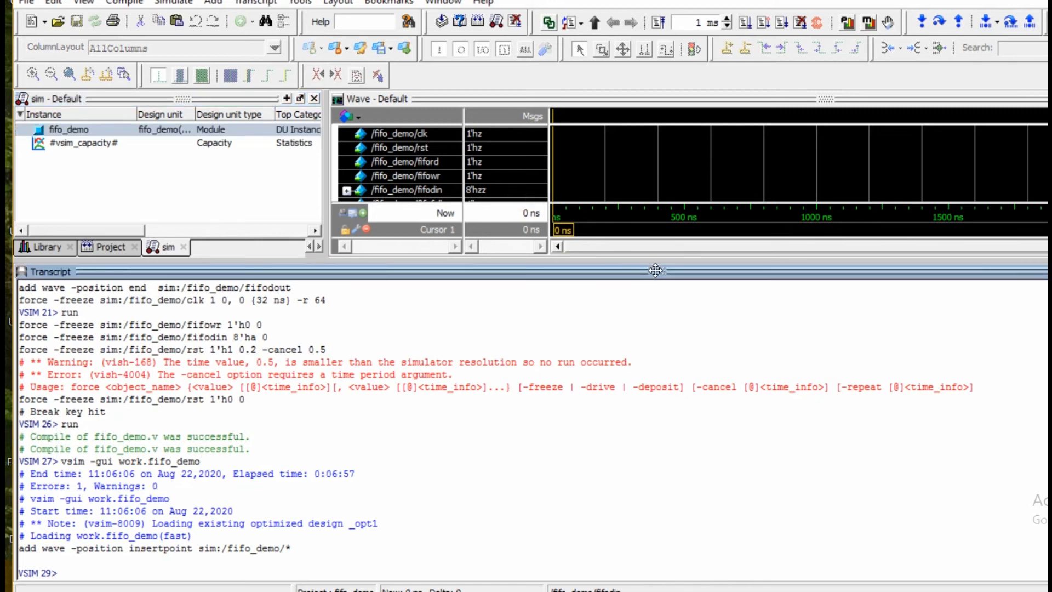
mouse_move(697, 280)
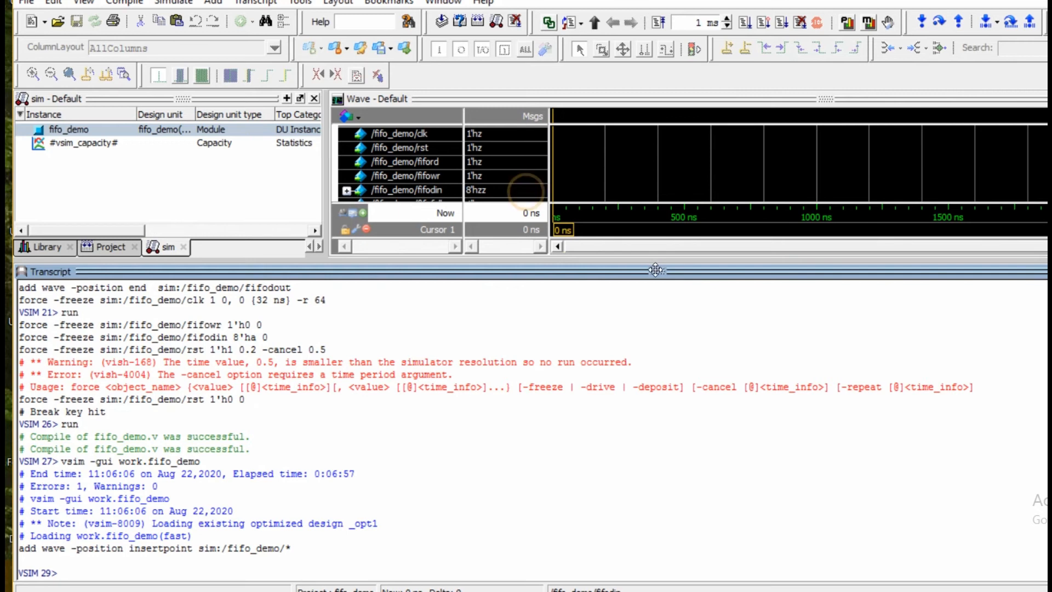
mouse_move(610, 280)
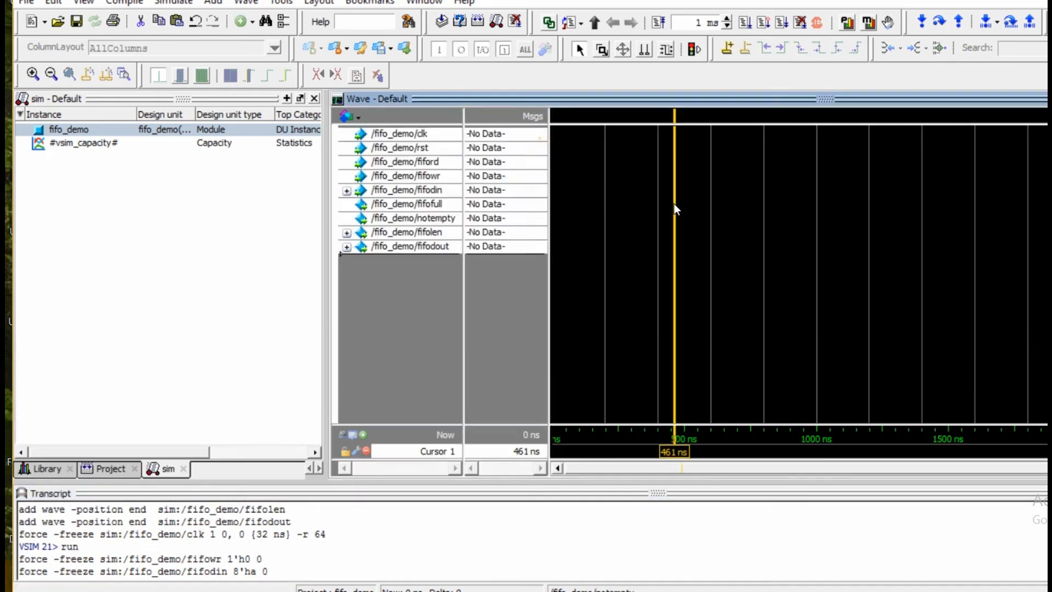
Step: Define /fifo_demo/clk as a clock with a 64 ns period
right_click(400, 134)
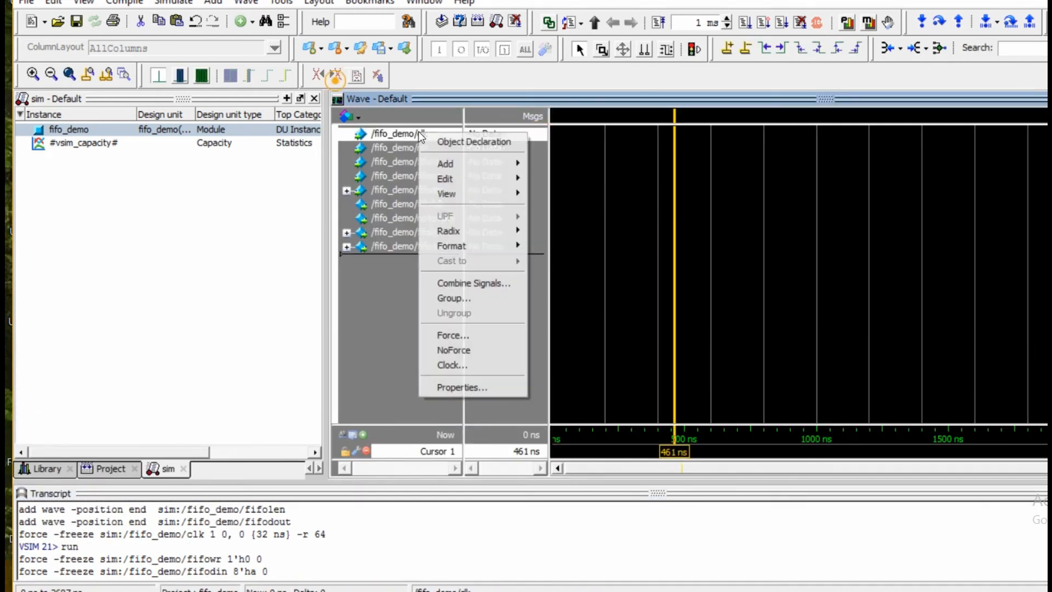
left_click(452, 364)
type("1")
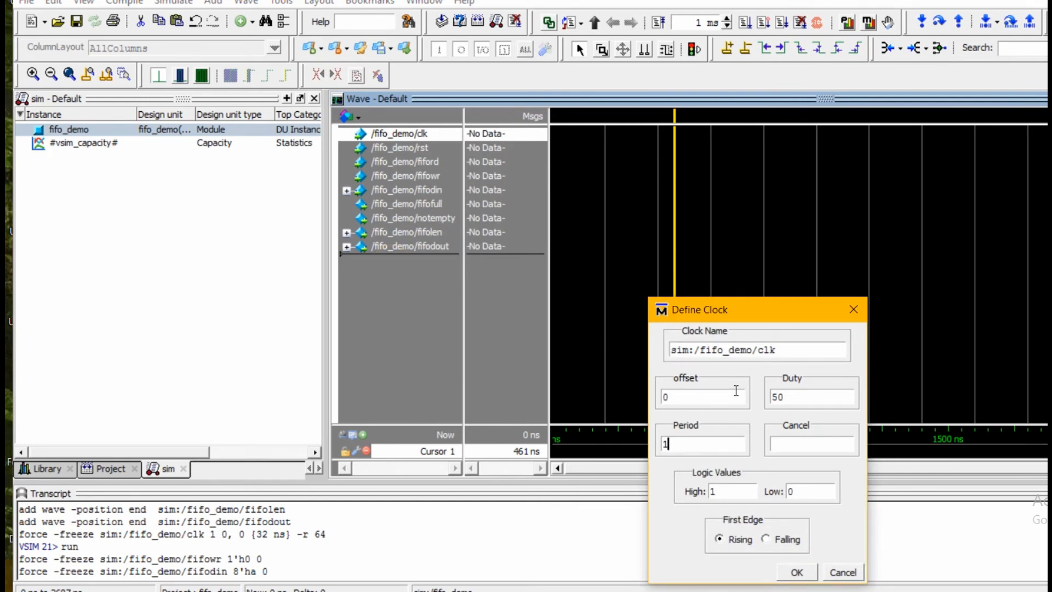
type("64")
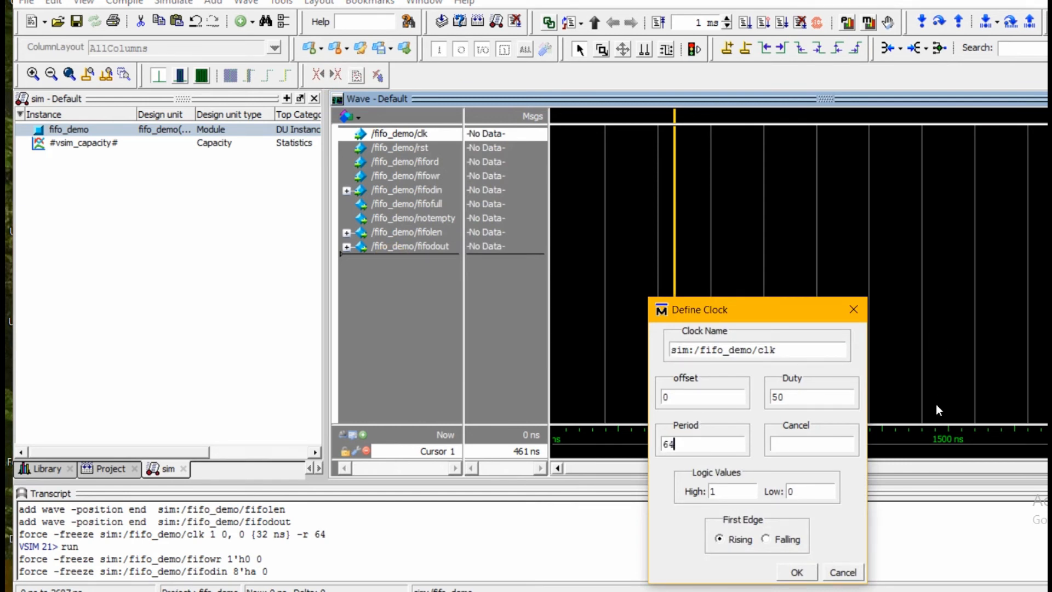
left_click(795, 572)
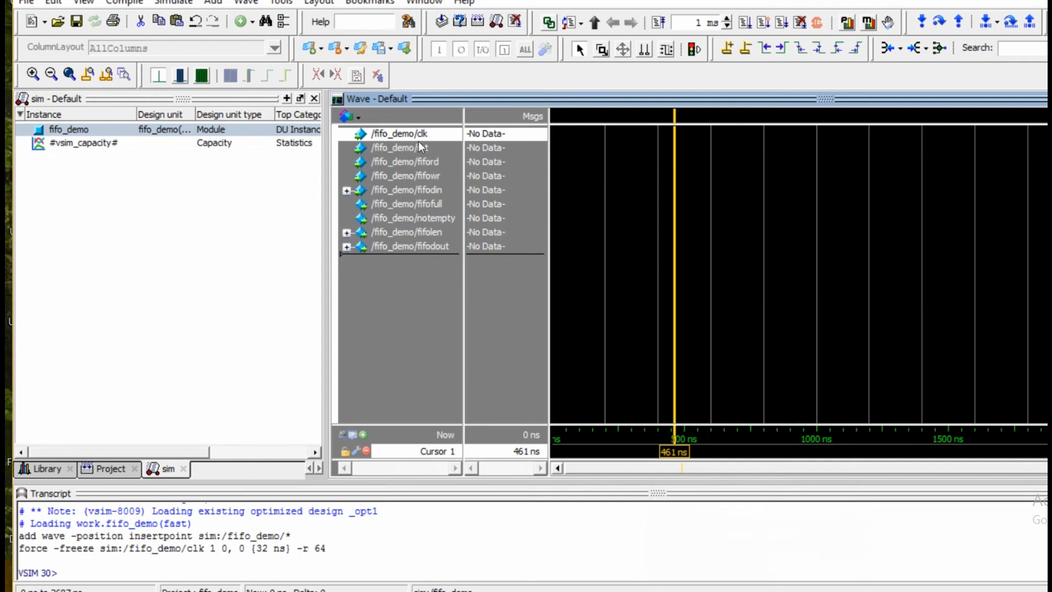
Step: Force rst and fifowr to 1'h0
right_click(400, 146)
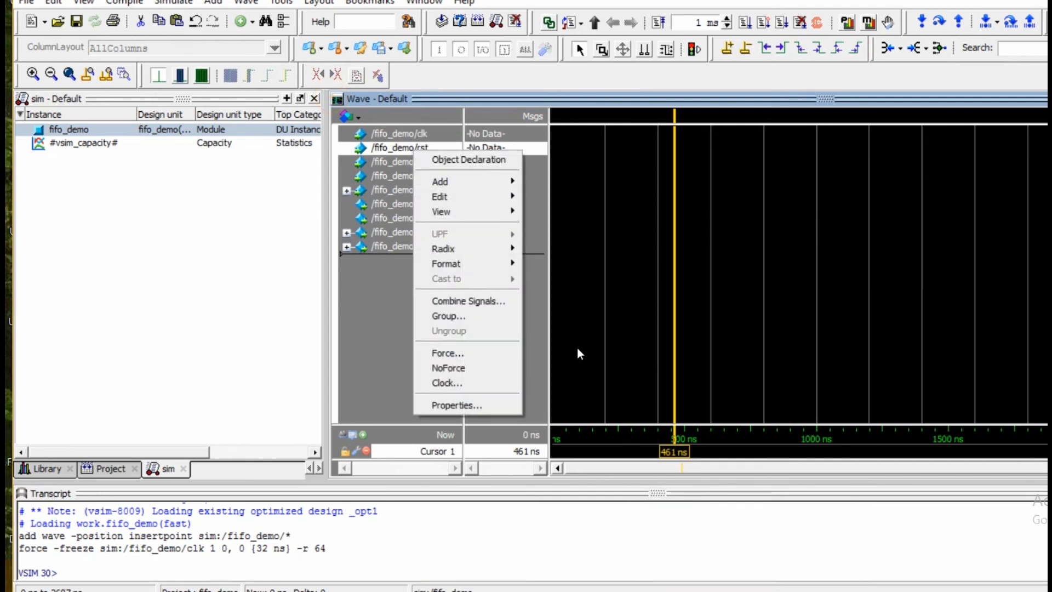
left_click(447, 353)
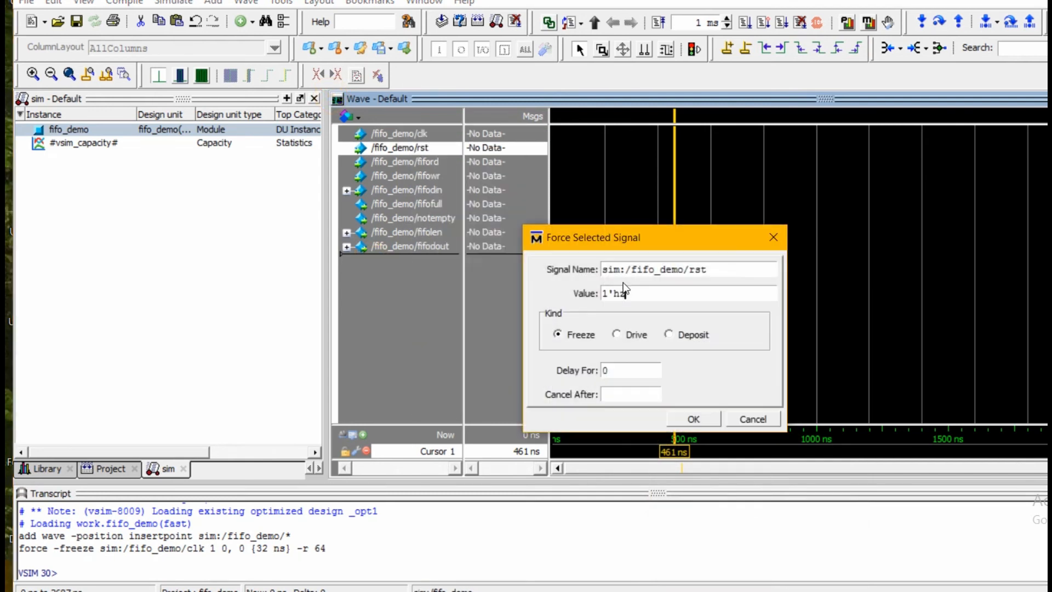
type("0")
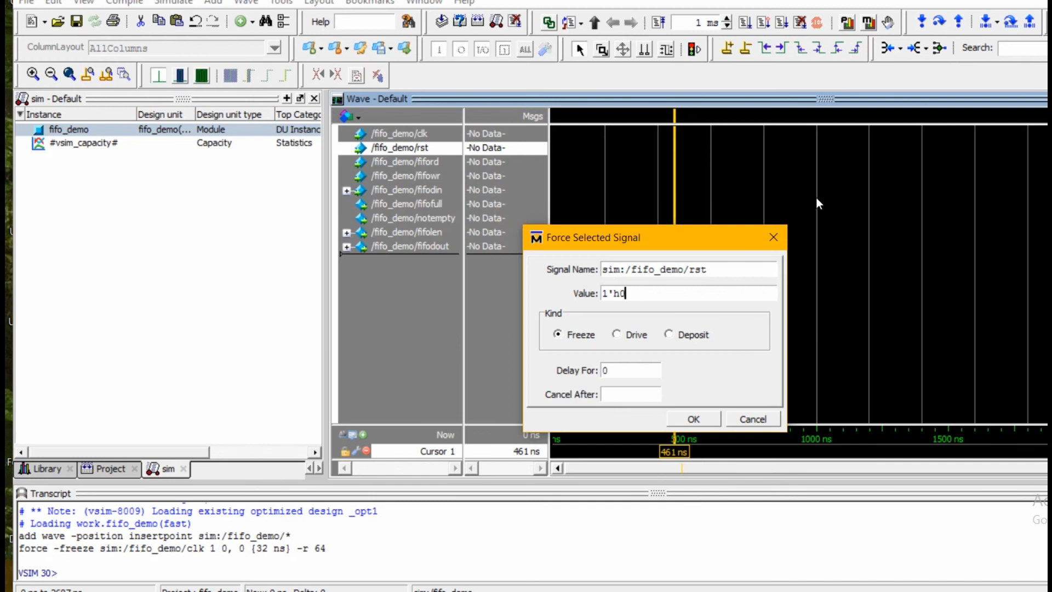
left_click(691, 419)
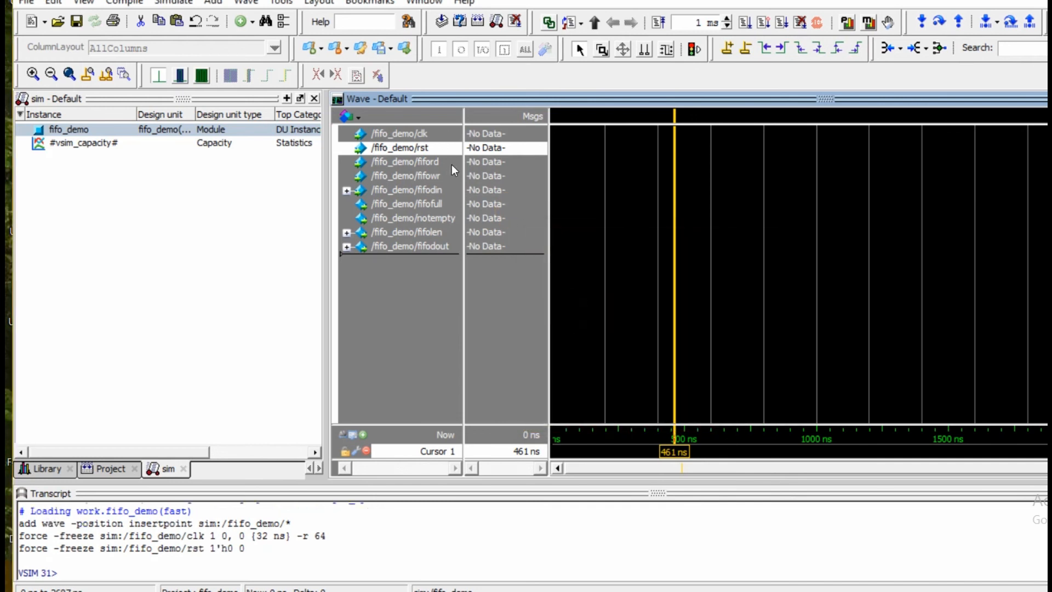
right_click(405, 161)
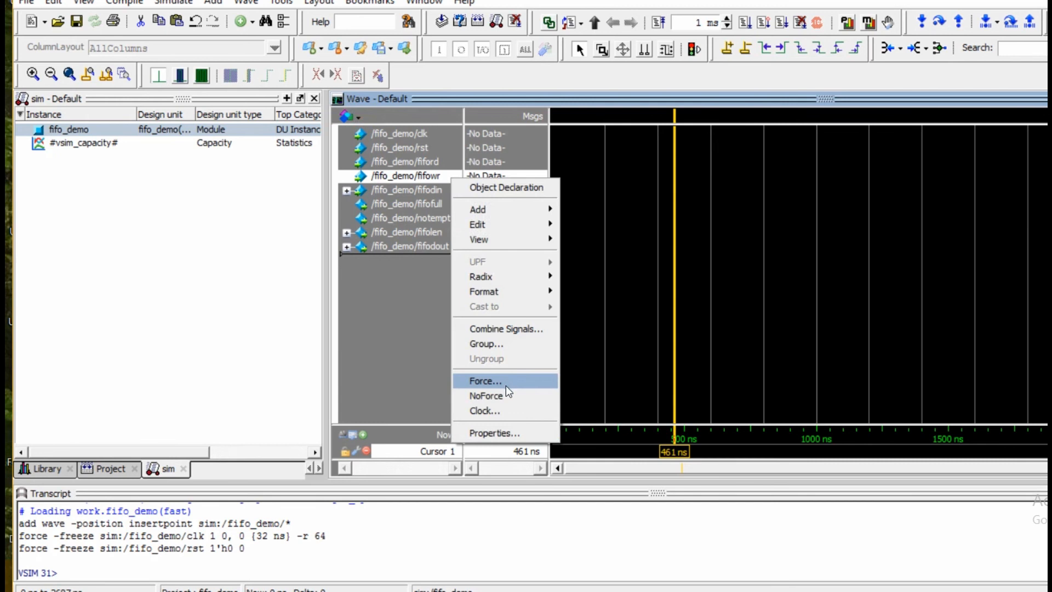
left_click(484, 380)
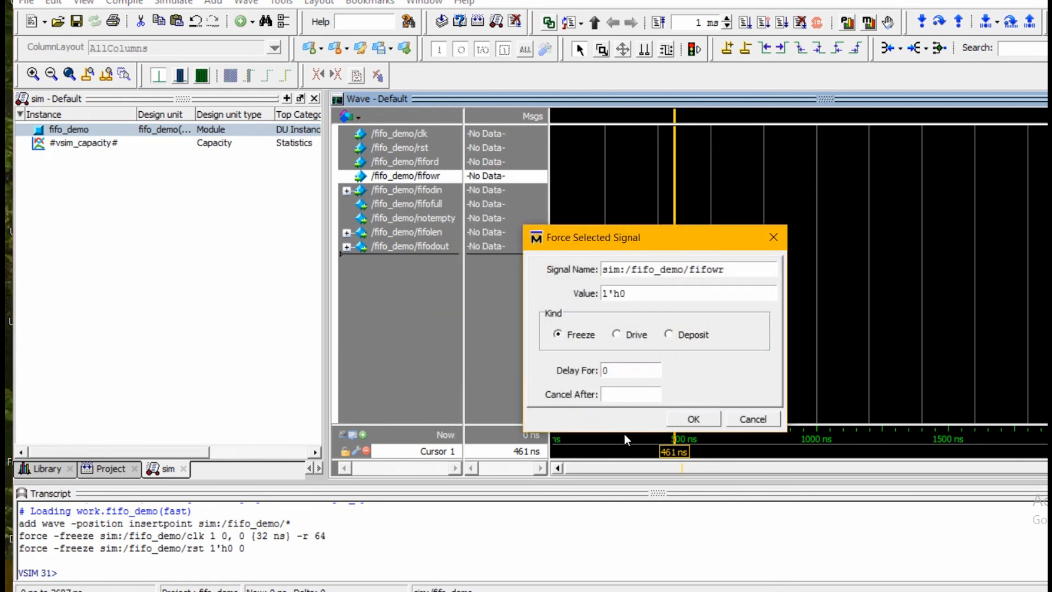
left_click(691, 418)
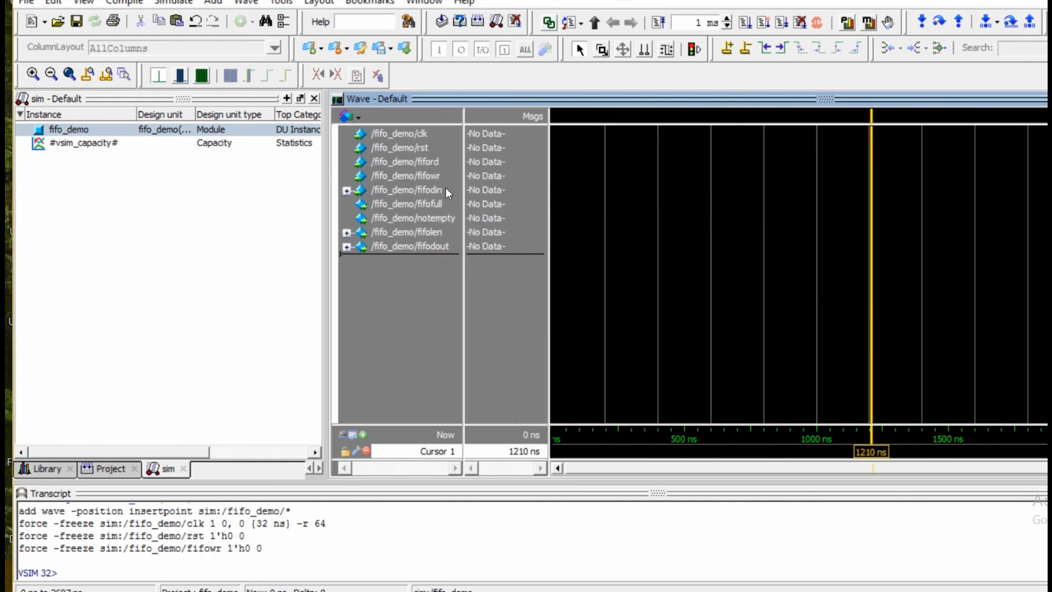
Step: Force fifodin to 8'haa and run the simulation to show waveforms
right_click(407, 190)
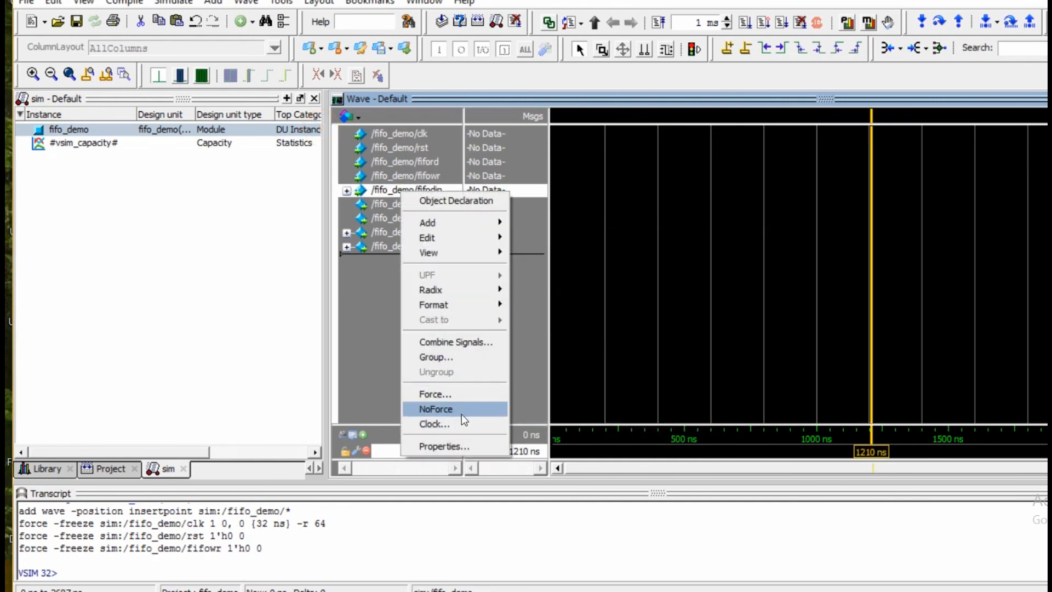
left_click(435, 393)
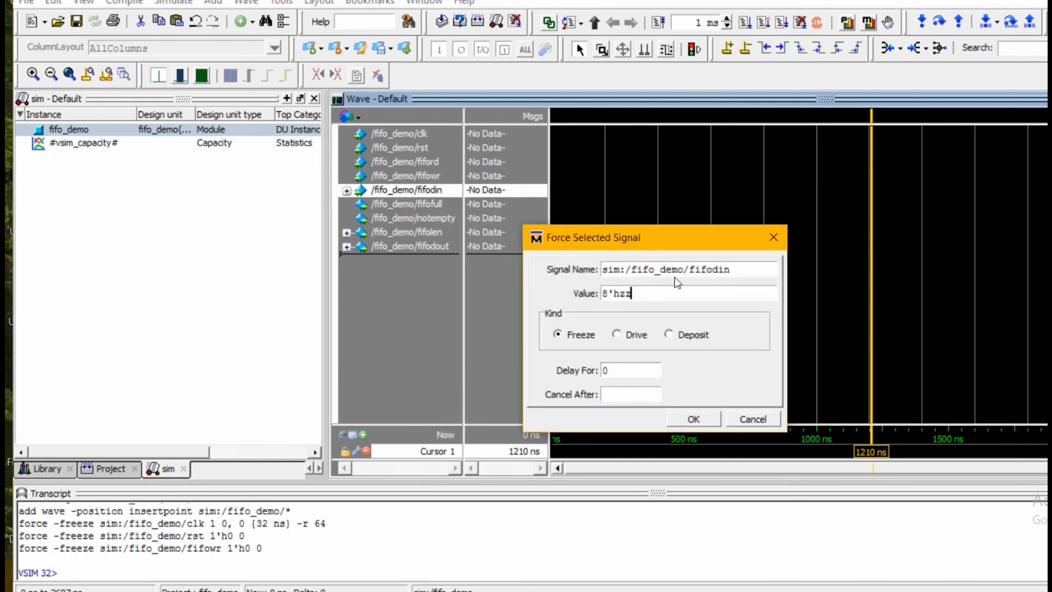
type("aa")
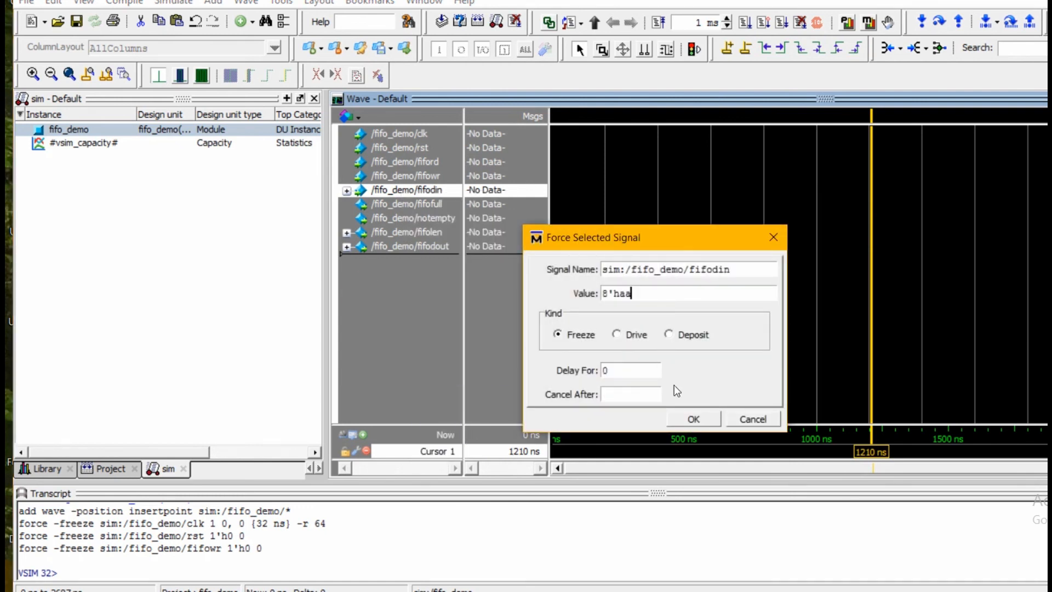
left_click(692, 418)
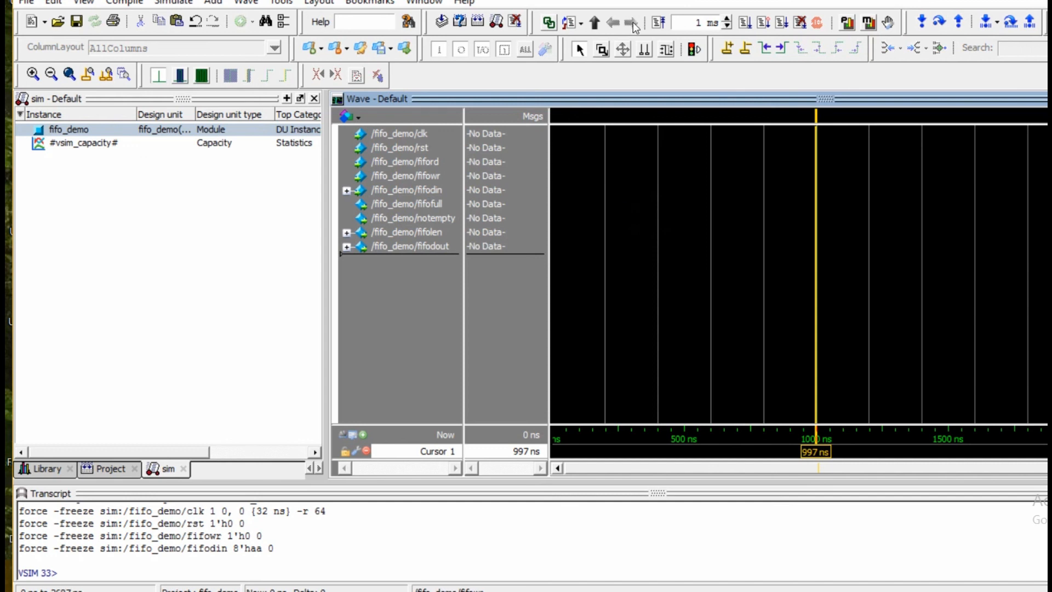
left_click(744, 22)
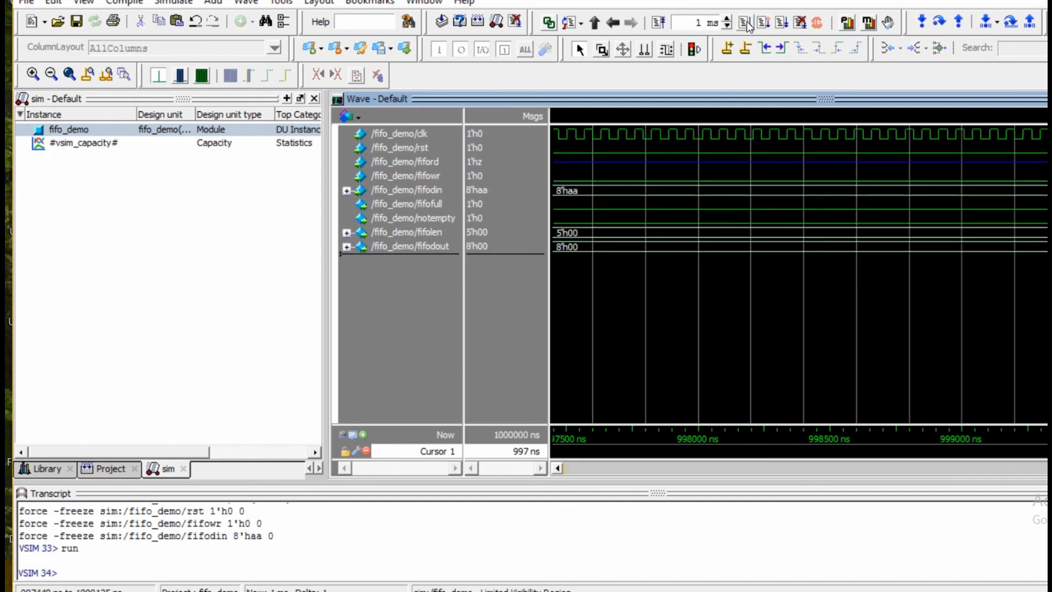